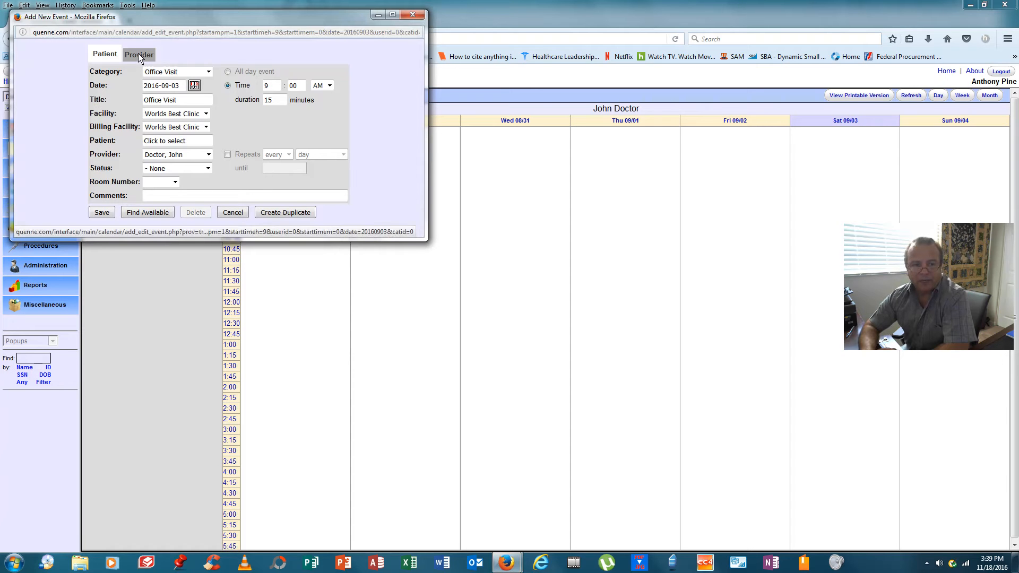
Save a daily In Office event for John Doctor at Worlds Best Clinic, repeating until 2018-11-18.
{"action": "left_click", "coordinate": [137, 54]}
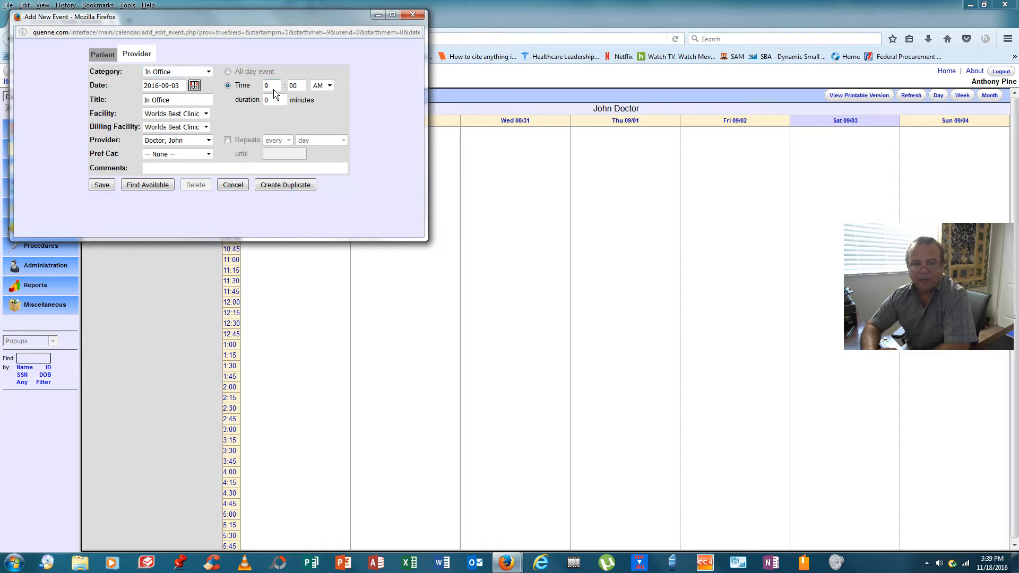
{"action": "mouse_move", "coordinate": [254, 111]}
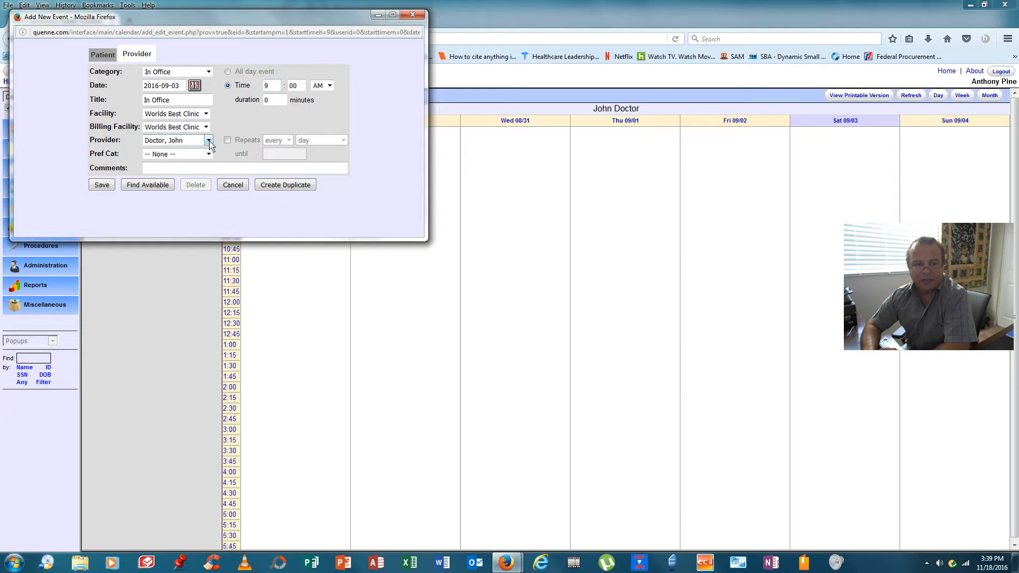
{"action": "left_click", "coordinate": [206, 113]}
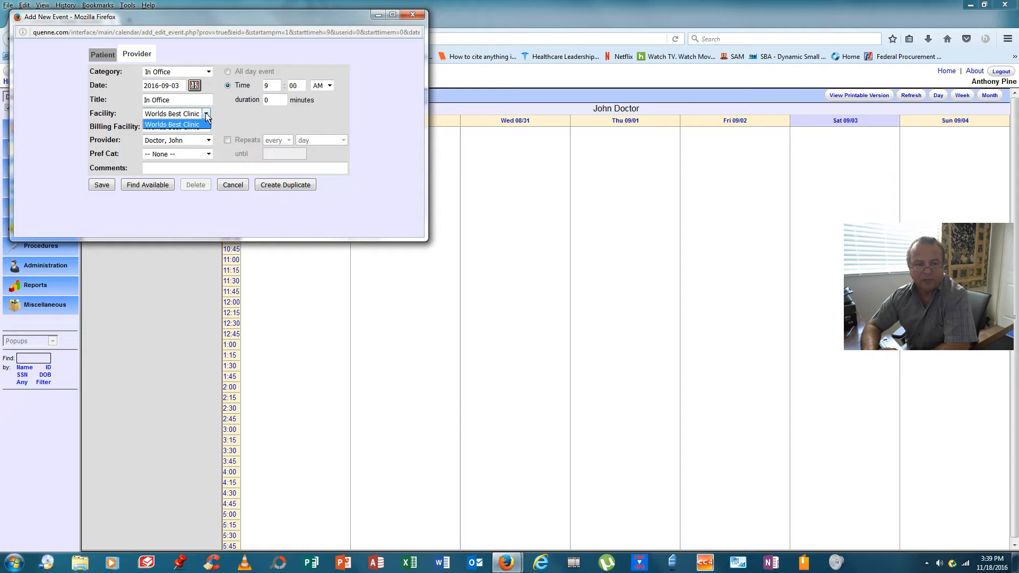
{"action": "left_click", "coordinate": [171, 124]}
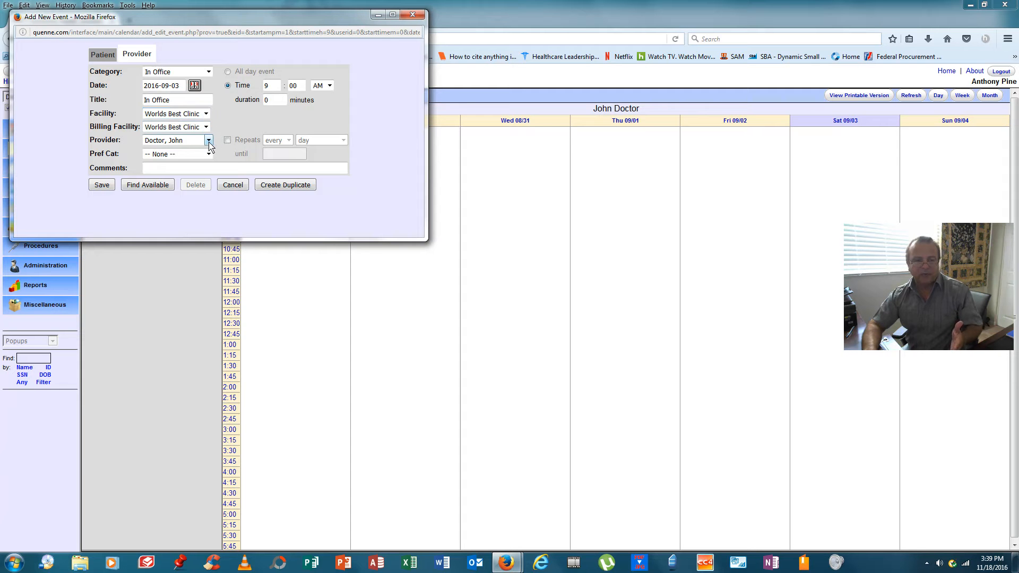
{"action": "left_click", "coordinate": [208, 140]}
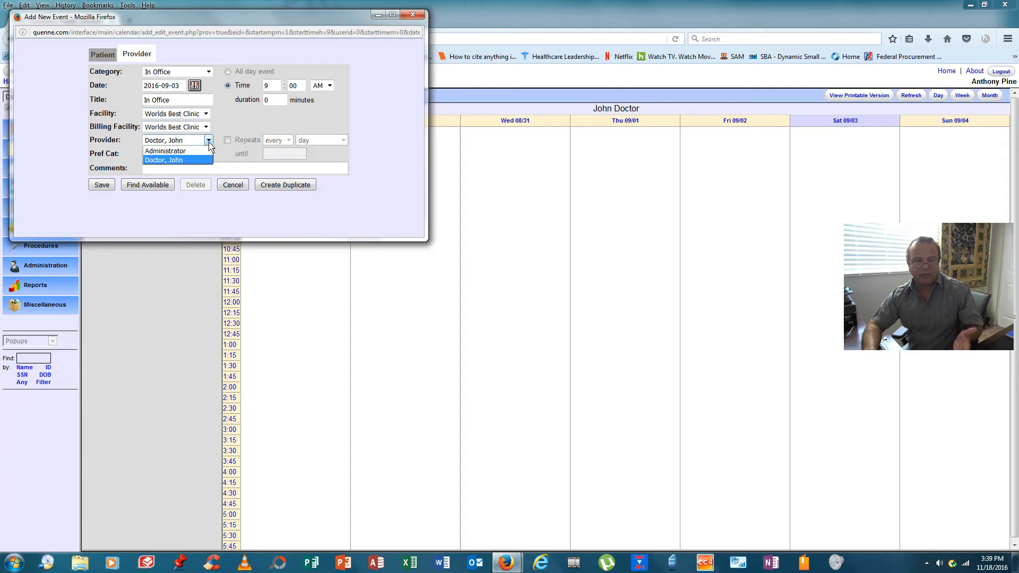
{"action": "left_click", "coordinate": [176, 160]}
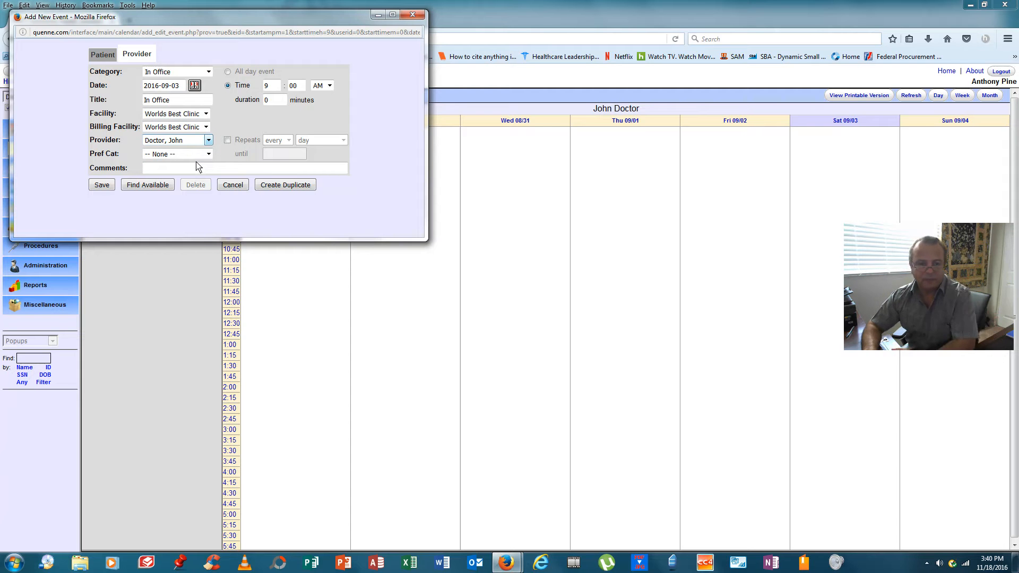
{"action": "left_click", "coordinate": [228, 139]}
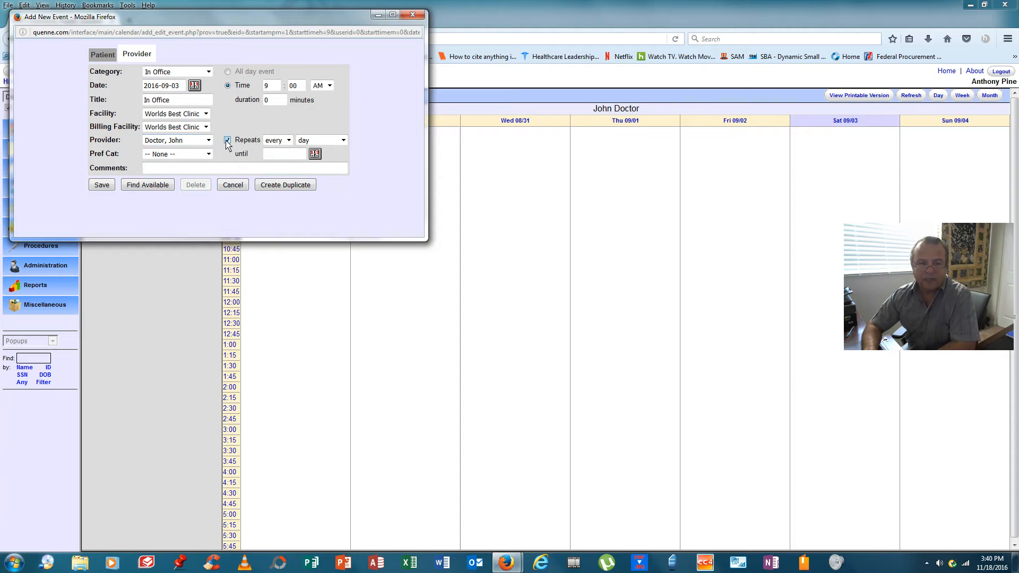
{"action": "left_click", "coordinate": [227, 139]}
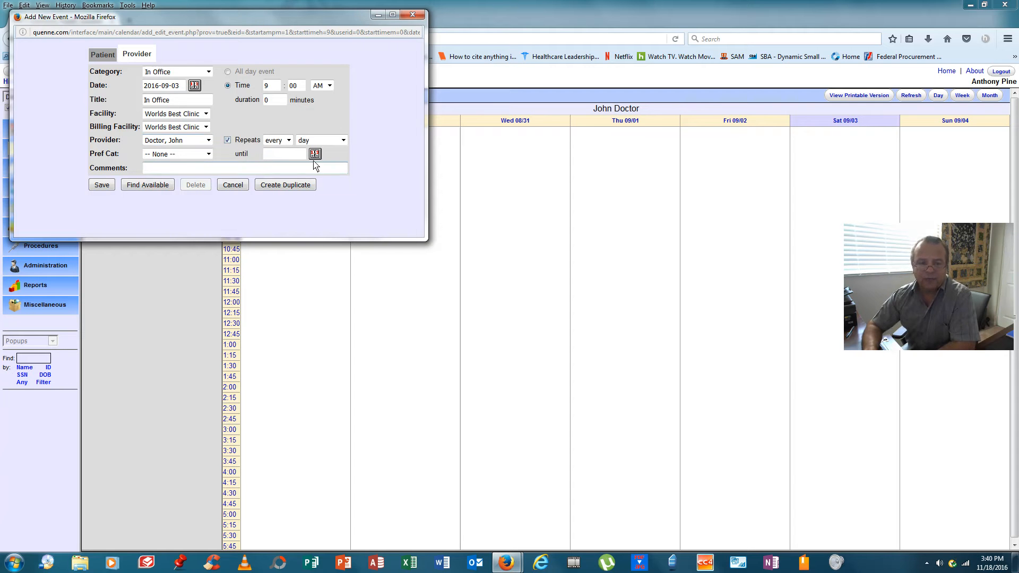
{"action": "left_click", "coordinate": [315, 153]}
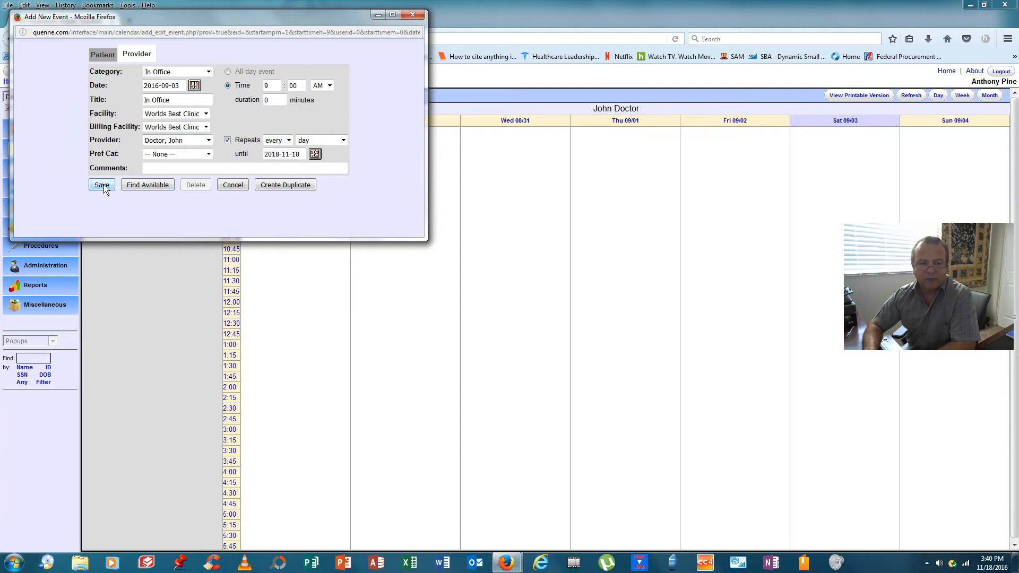
{"action": "left_click", "coordinate": [101, 185]}
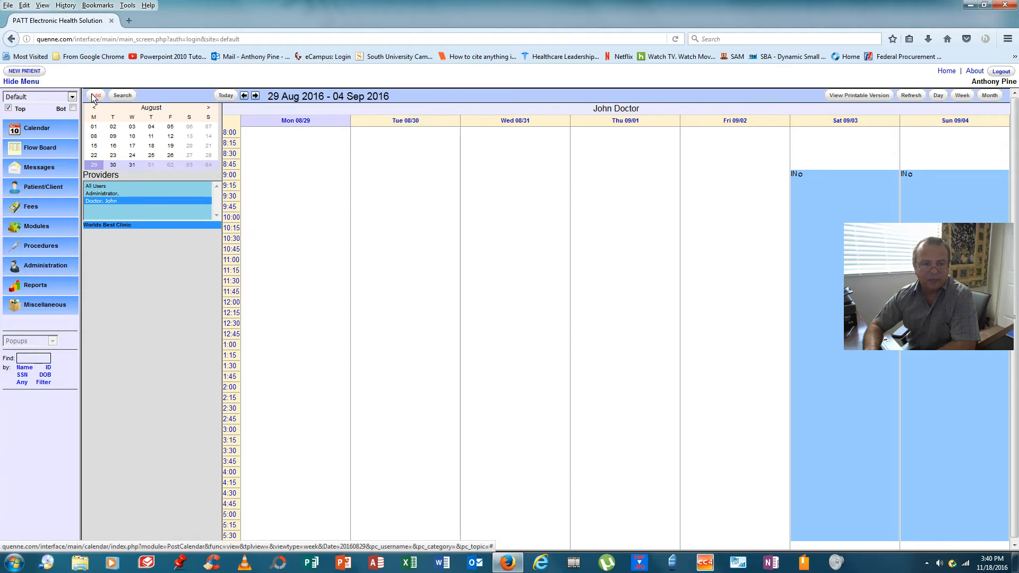
Add a second daily In Office provider event from 29 August 2016, repeating until 2018-11-18.
{"action": "left_click", "coordinate": [95, 95]}
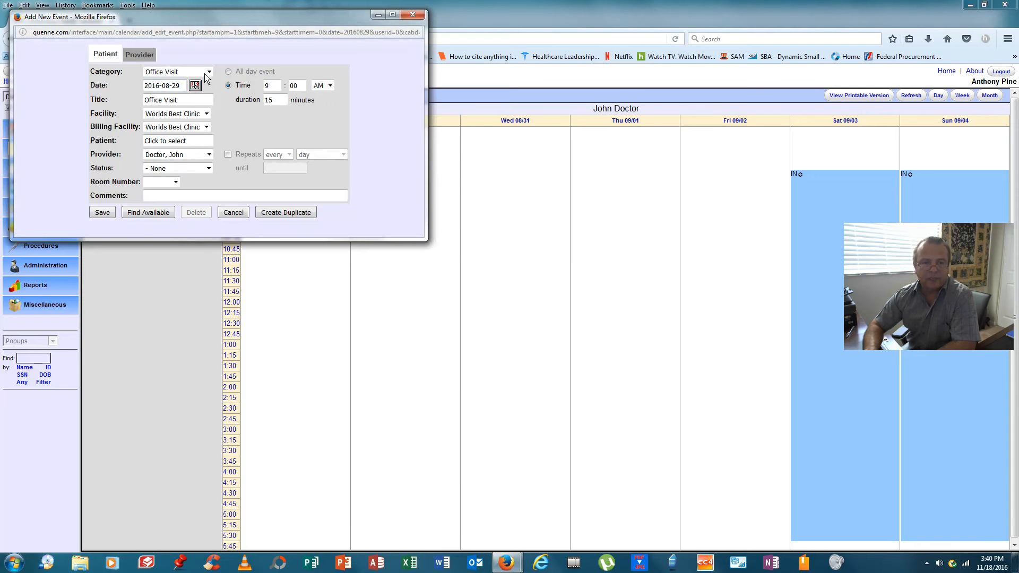
{"action": "left_click", "coordinate": [137, 54]}
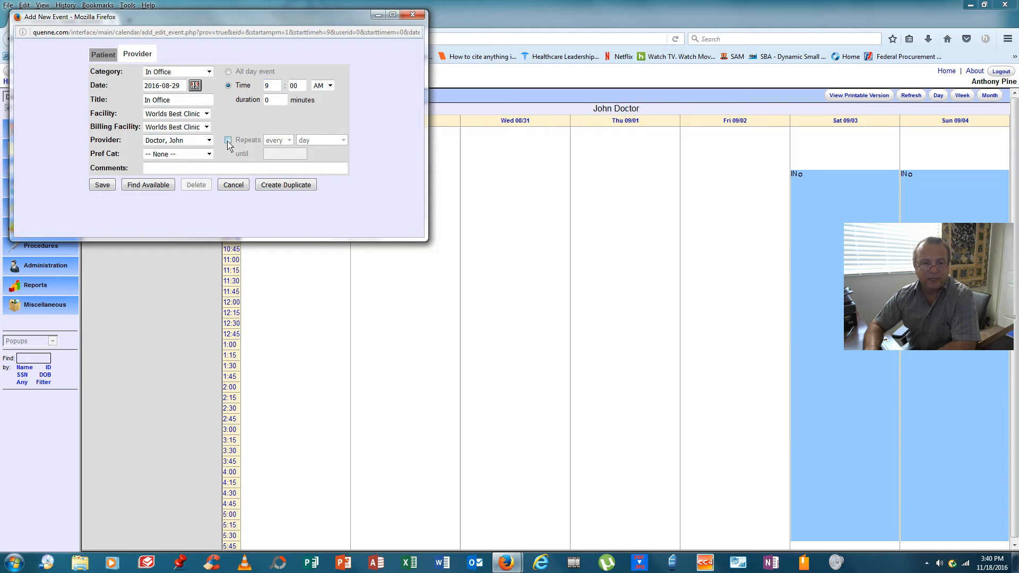
{"action": "left_click", "coordinate": [228, 139]}
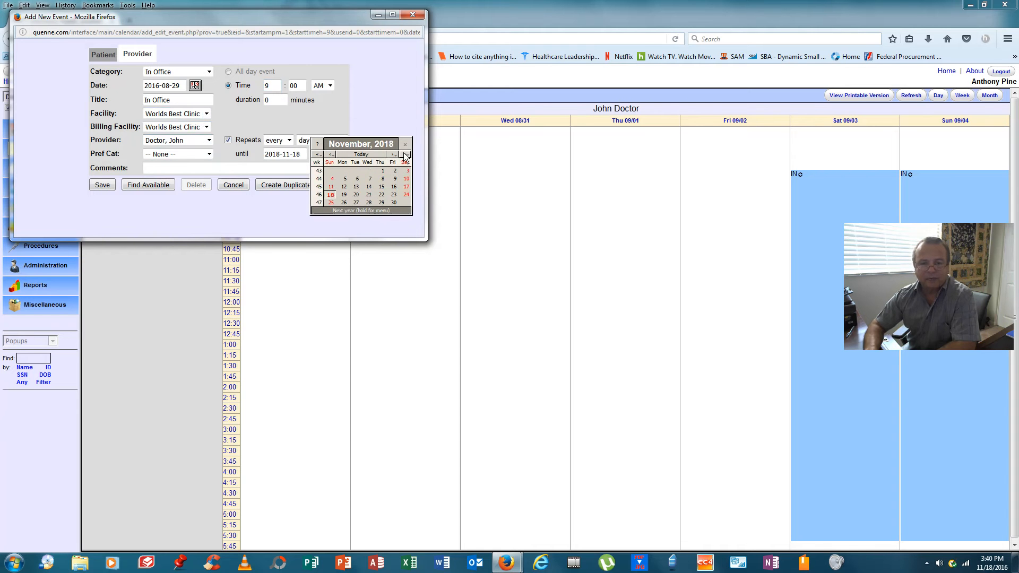
{"action": "left_click", "coordinate": [102, 184]}
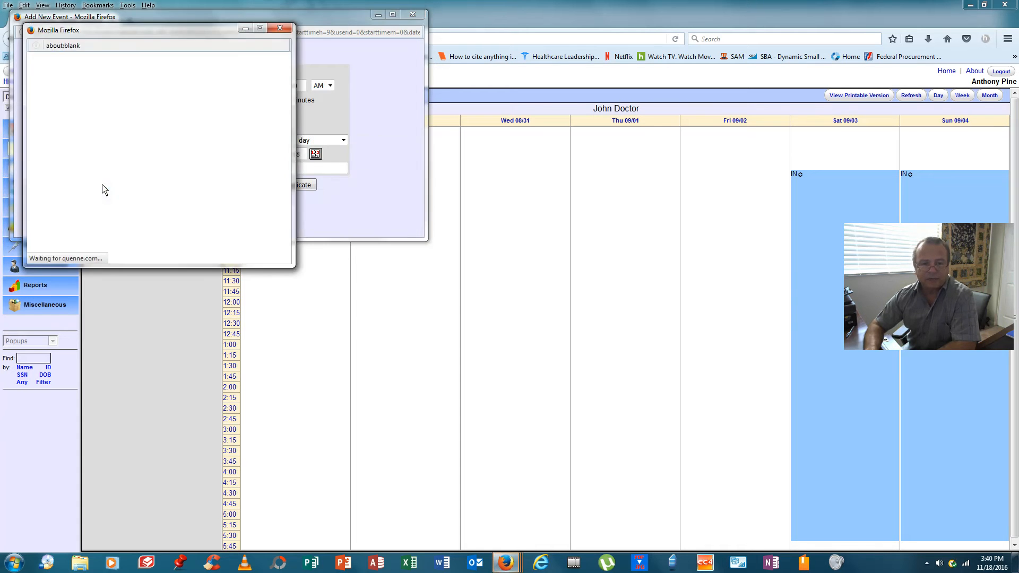
{"action": "left_click", "coordinate": [280, 27]}
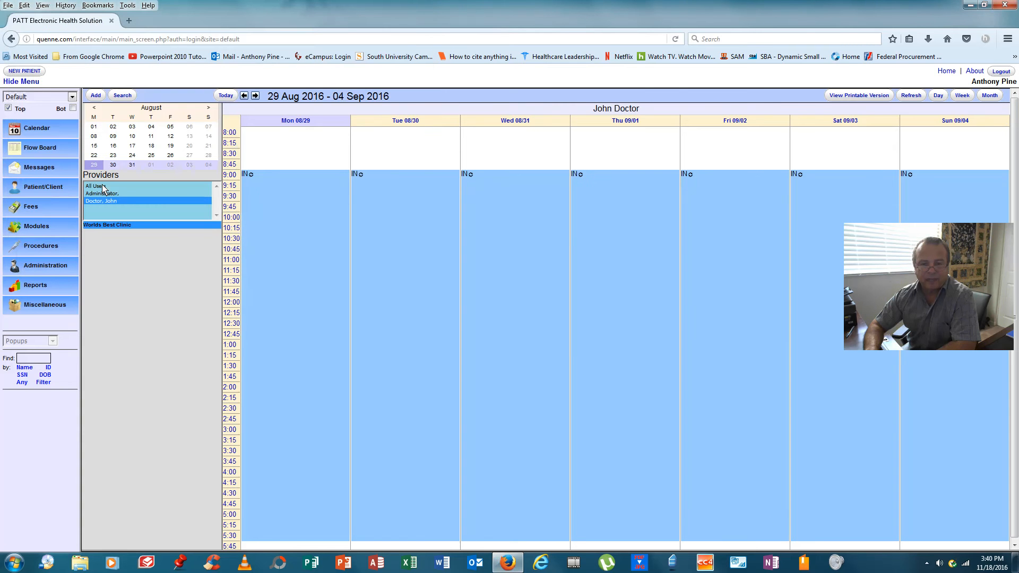
{"action": "mouse_move", "coordinate": [296, 260]}
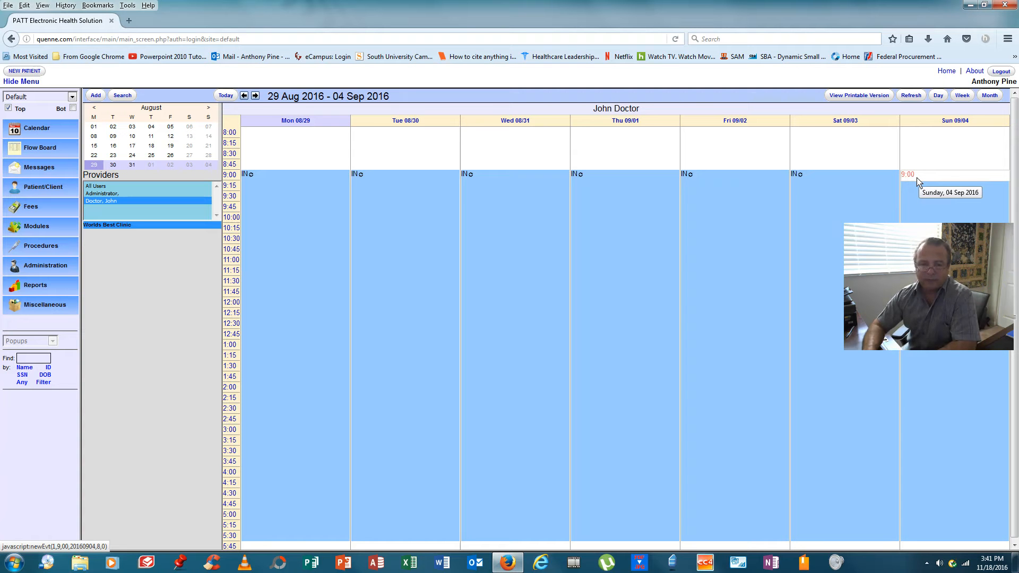
{"action": "mouse_move", "coordinate": [838, 180]}
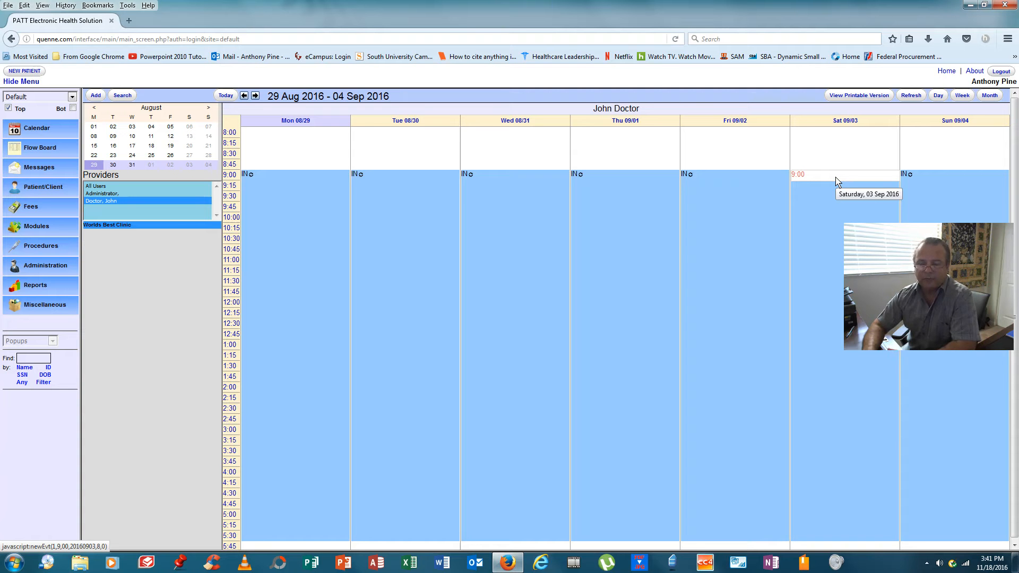
{"action": "mouse_move", "coordinate": [405, 160]}
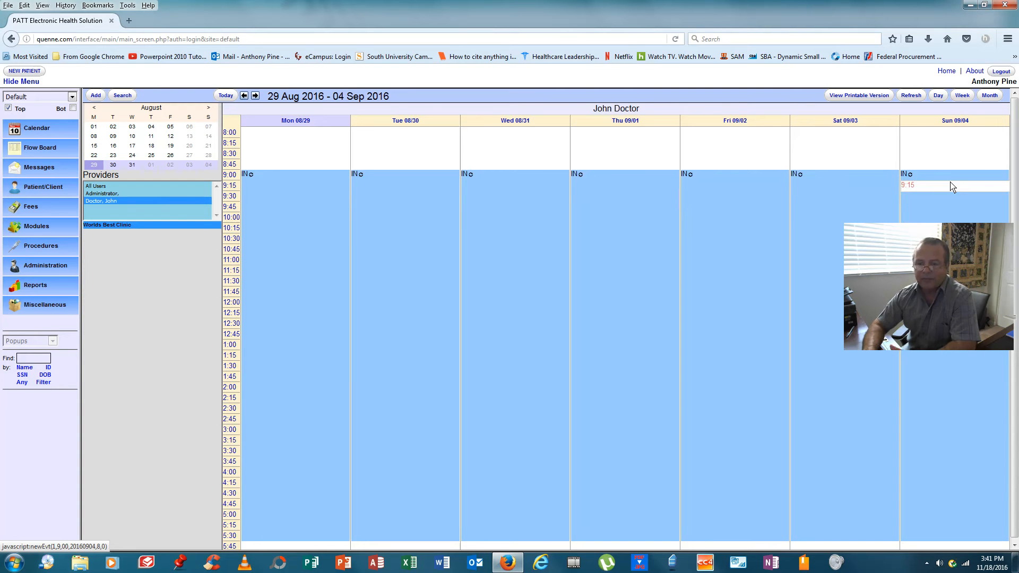
{"action": "mouse_move", "coordinate": [405, 280]}
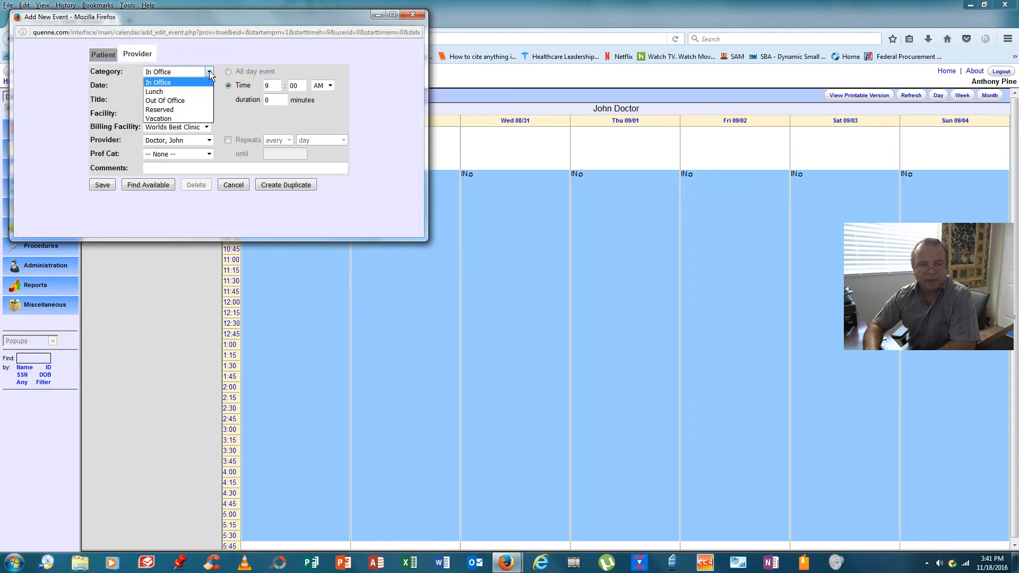
Set up an Out Of Office event at 5:00 PM repeating every day with an end date.
{"action": "left_click", "coordinate": [165, 100]}
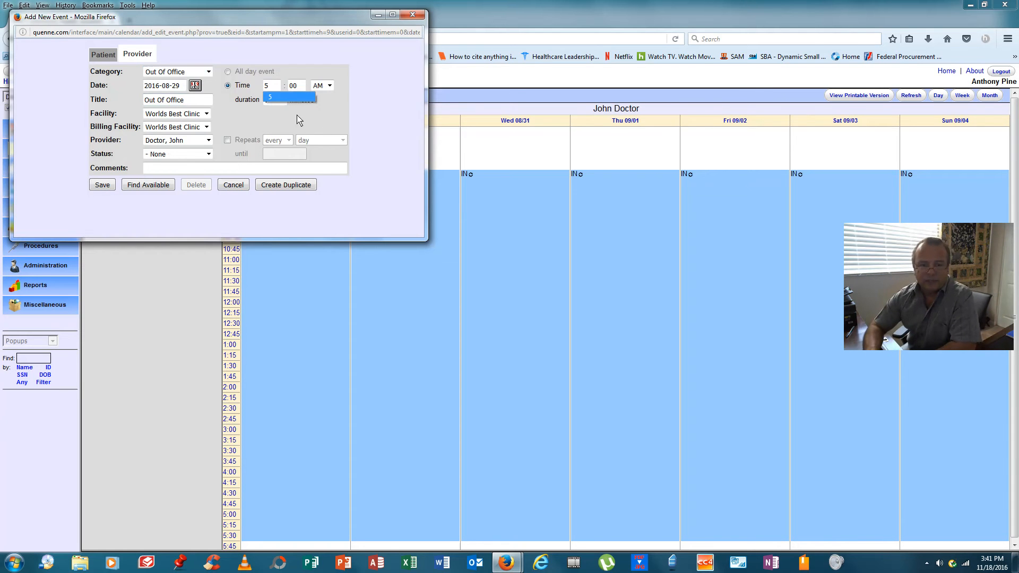
{"action": "left_click", "coordinate": [328, 85]}
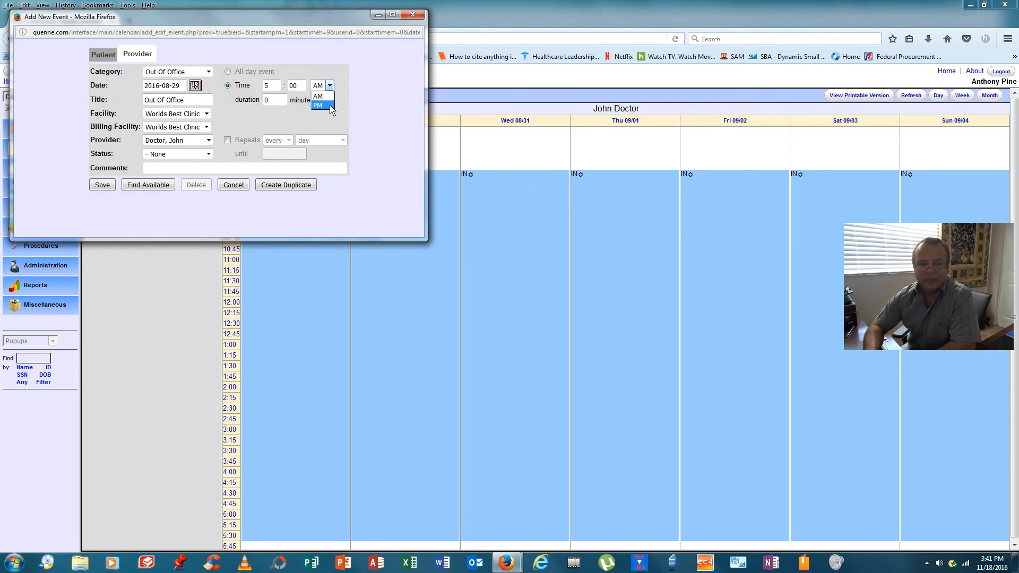
{"action": "left_click", "coordinate": [319, 106]}
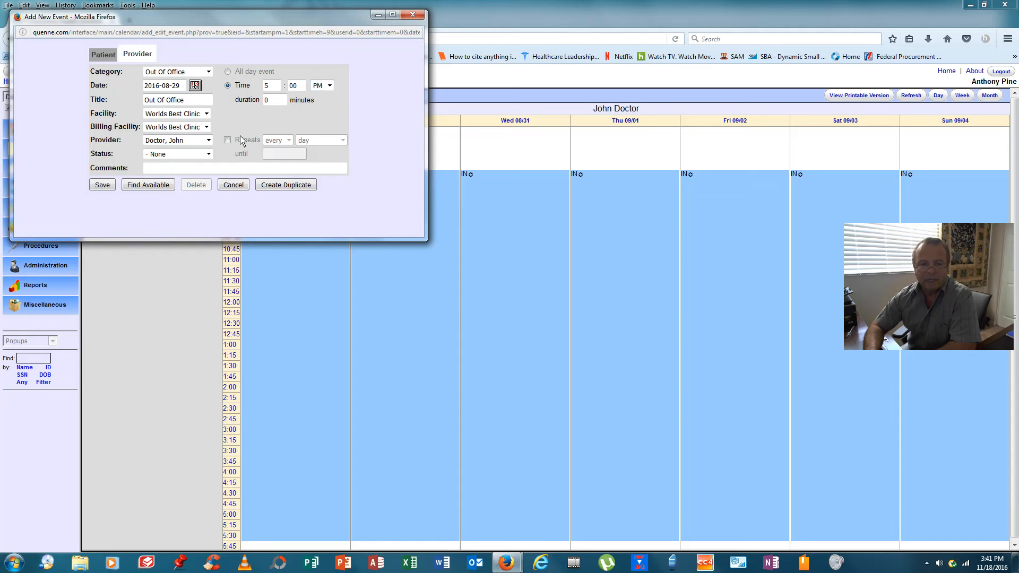
{"action": "left_click", "coordinate": [228, 140]}
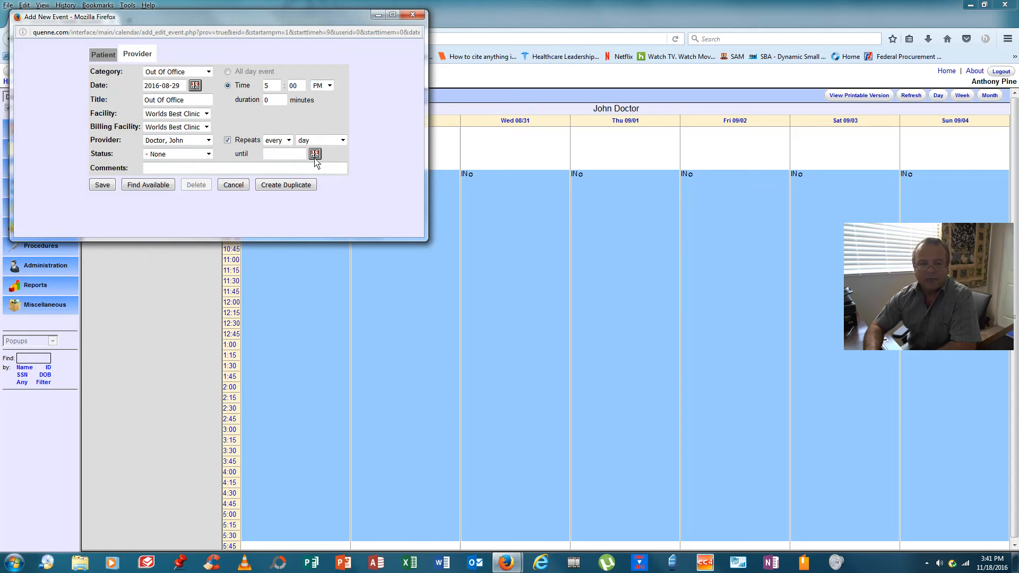
{"action": "left_click", "coordinate": [314, 154]}
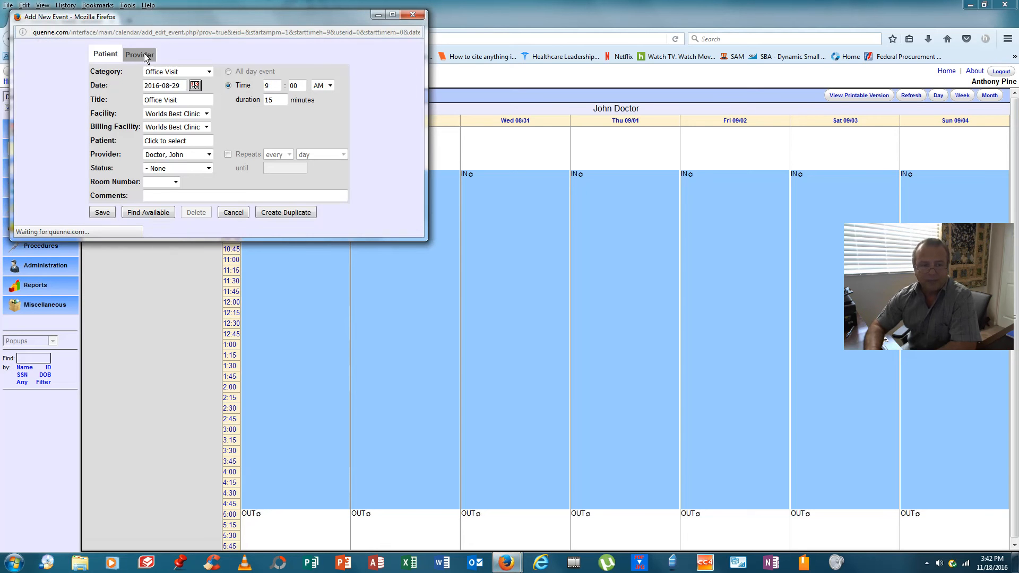
Save a 60-minute Lunch event at 11:30 AM repeating daily until 2018-11-18.
{"action": "left_click", "coordinate": [137, 55]}
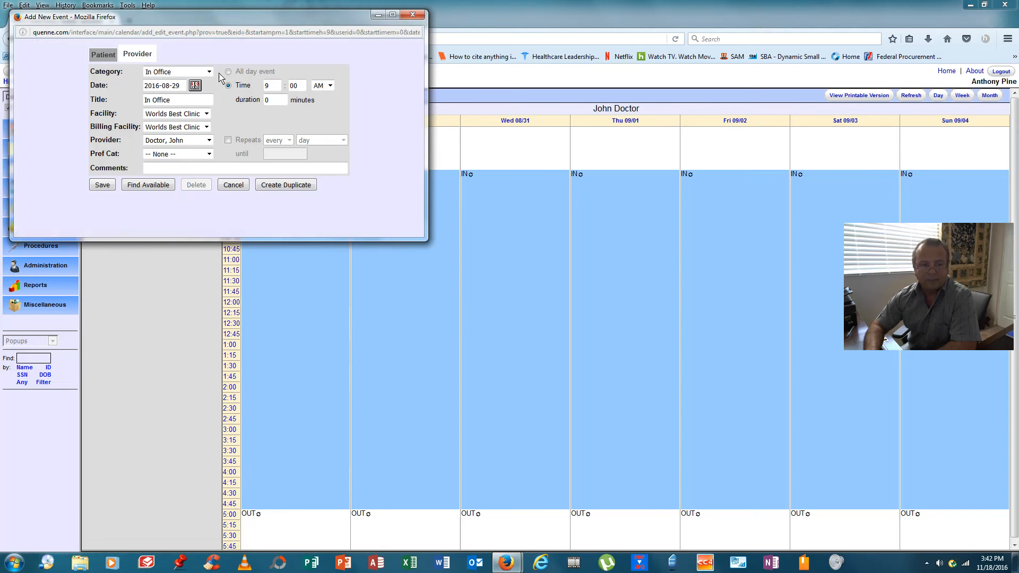
{"action": "left_click", "coordinate": [176, 71]}
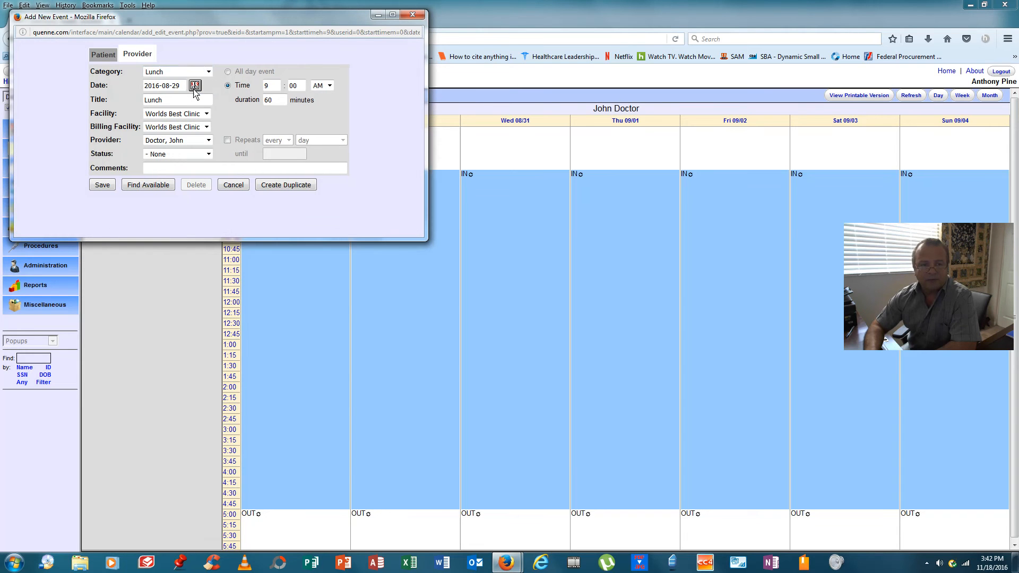
{"action": "left_click", "coordinate": [267, 85]}
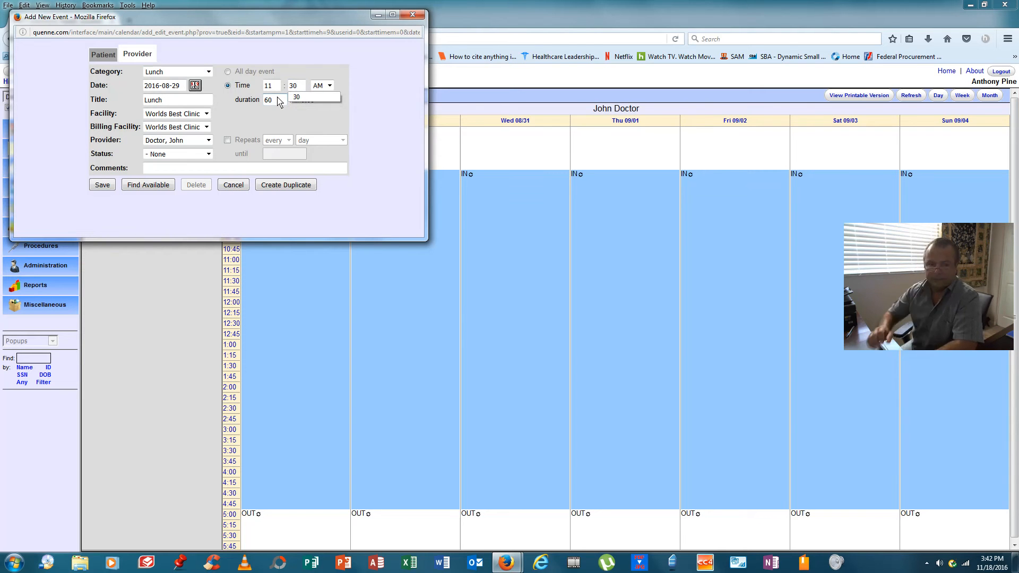
{"action": "left_click", "coordinate": [296, 96]}
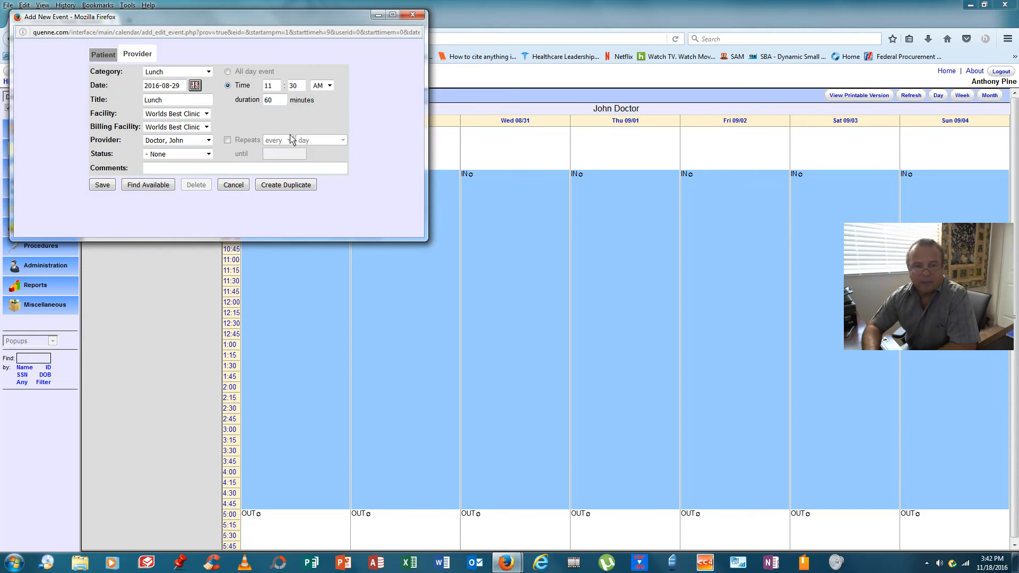
{"action": "mouse_move", "coordinate": [275, 112]}
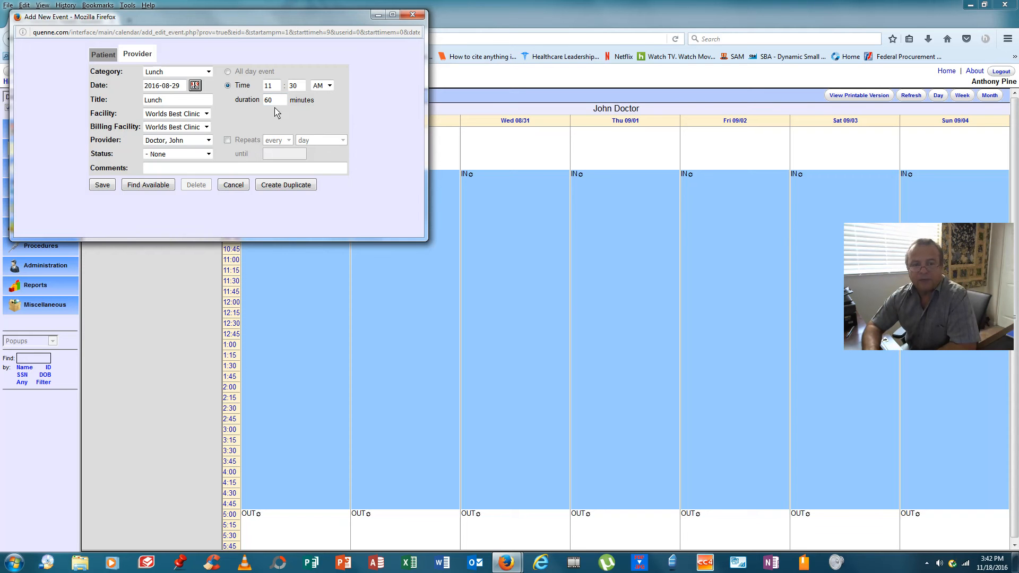
{"action": "mouse_move", "coordinate": [272, 99]}
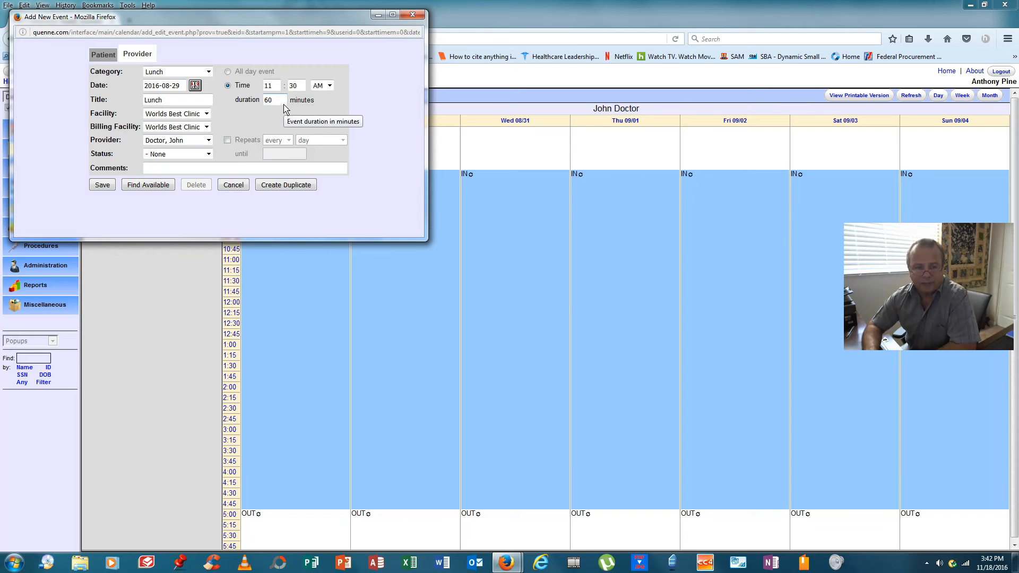
{"action": "left_click", "coordinate": [228, 139]}
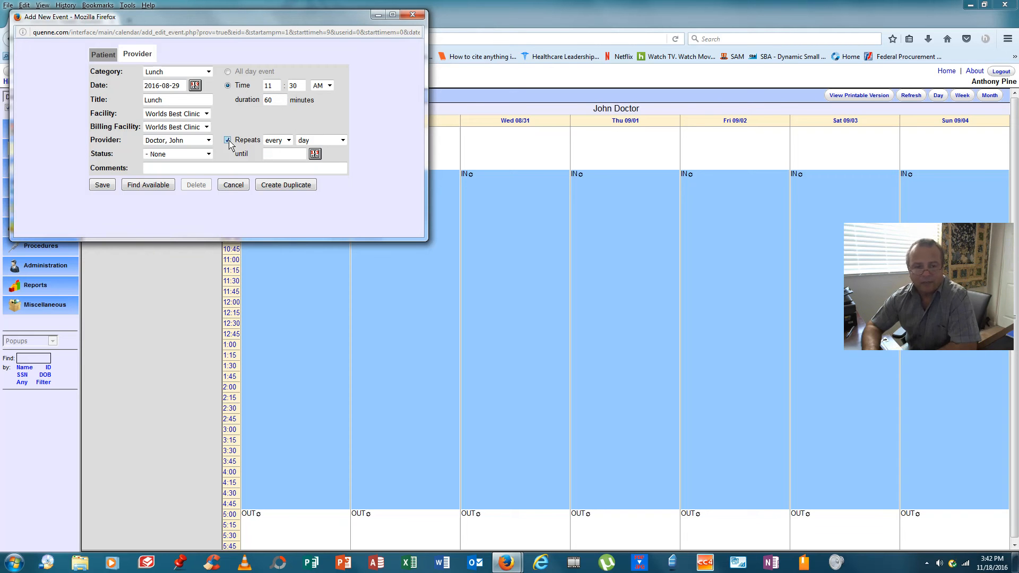
{"action": "left_click", "coordinate": [315, 154]}
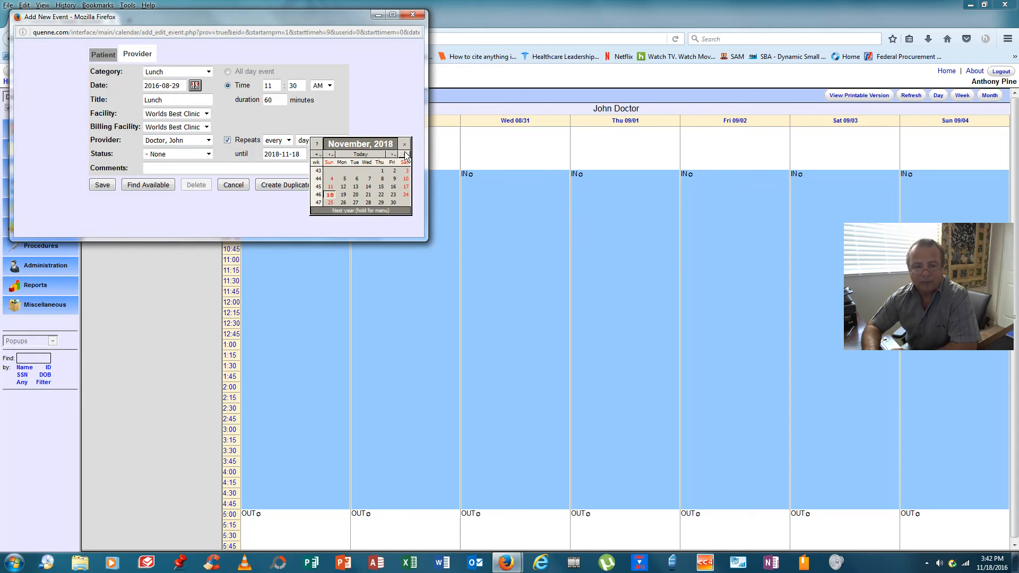
{"action": "left_click", "coordinate": [404, 144]}
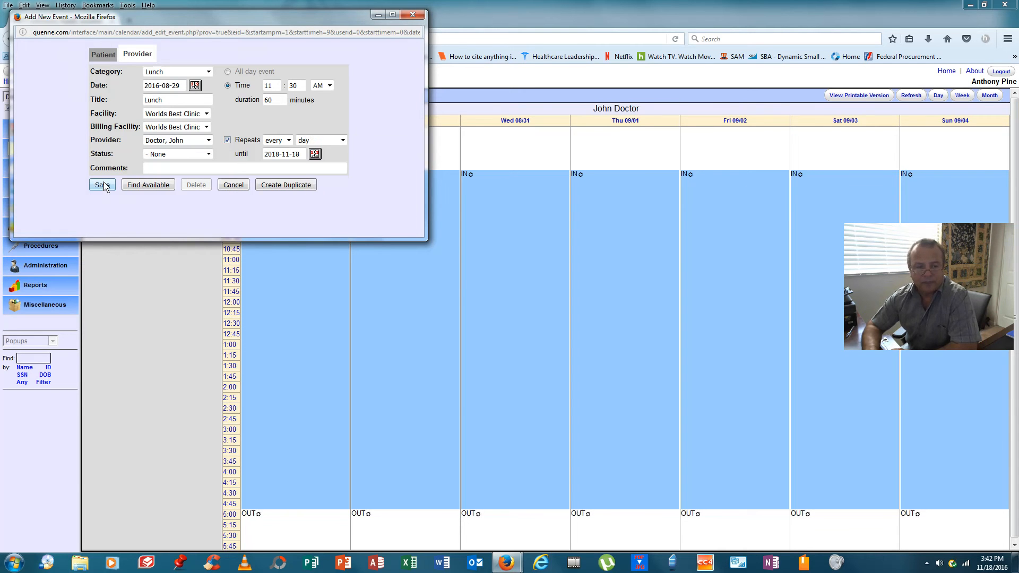
{"action": "left_click", "coordinate": [99, 185]}
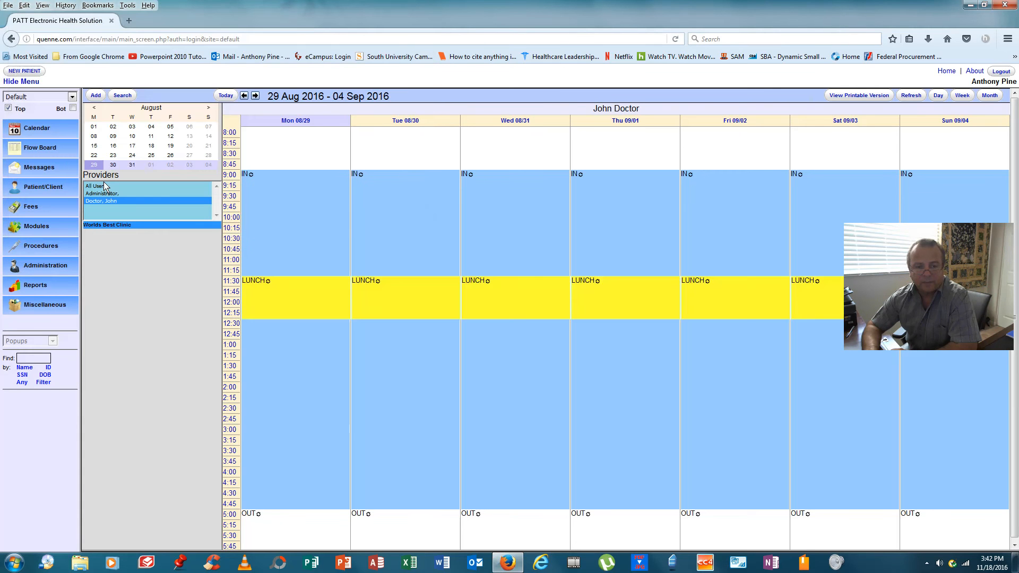
Start a 10:00 AM Office Visit on 30 August 2016, leaving status unset.
{"action": "left_click", "coordinate": [405, 356]}
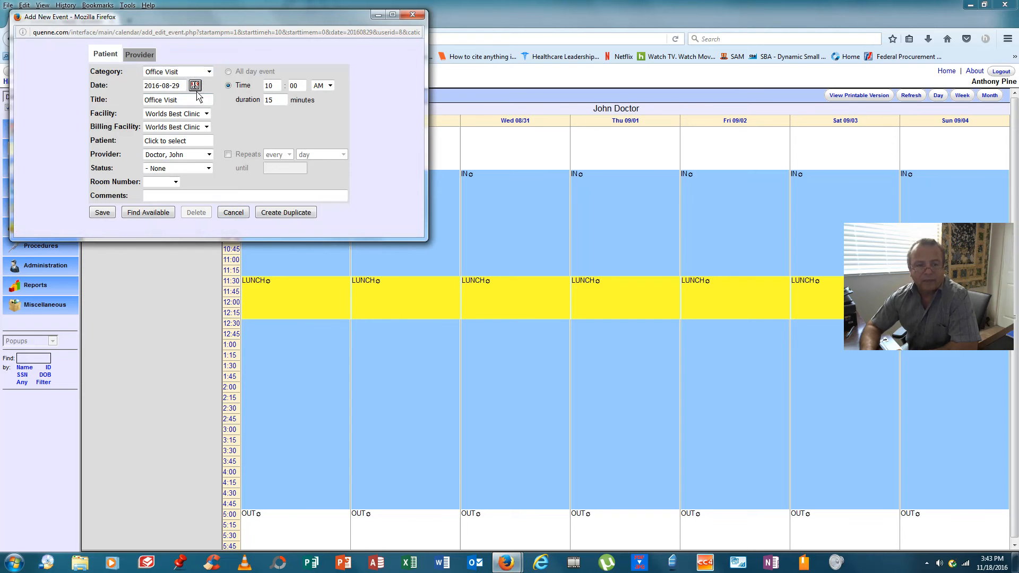
{"action": "left_click", "coordinate": [195, 85]}
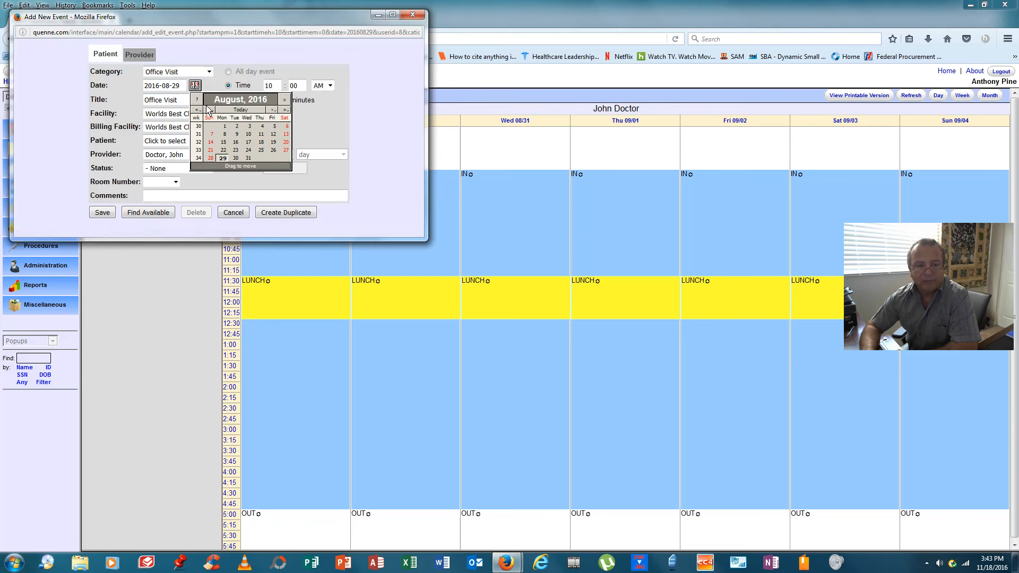
{"action": "left_click", "coordinate": [235, 158]}
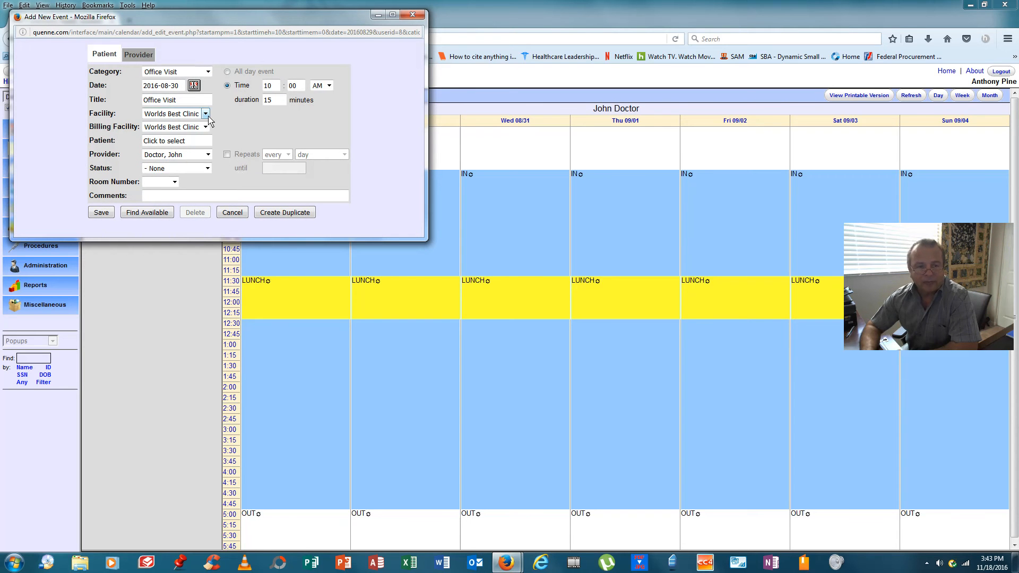
{"action": "mouse_move", "coordinate": [208, 158]}
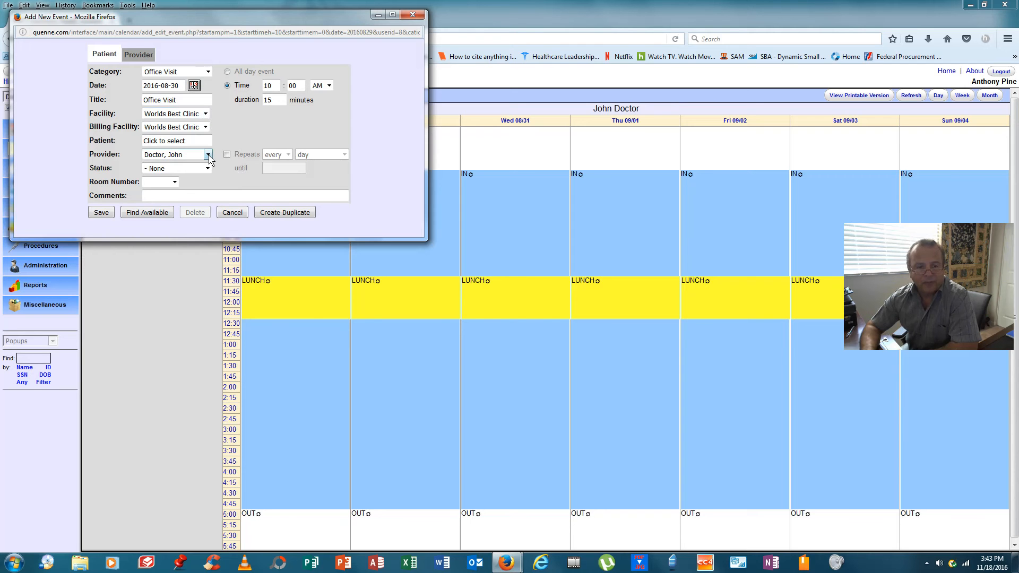
{"action": "left_click", "coordinate": [207, 168]}
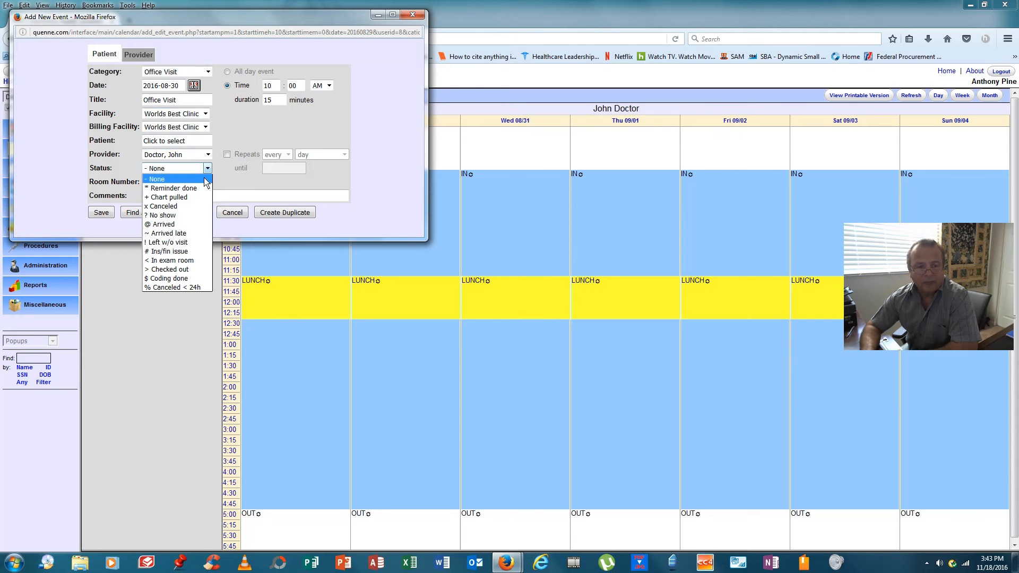
{"action": "left_click", "coordinate": [175, 179]}
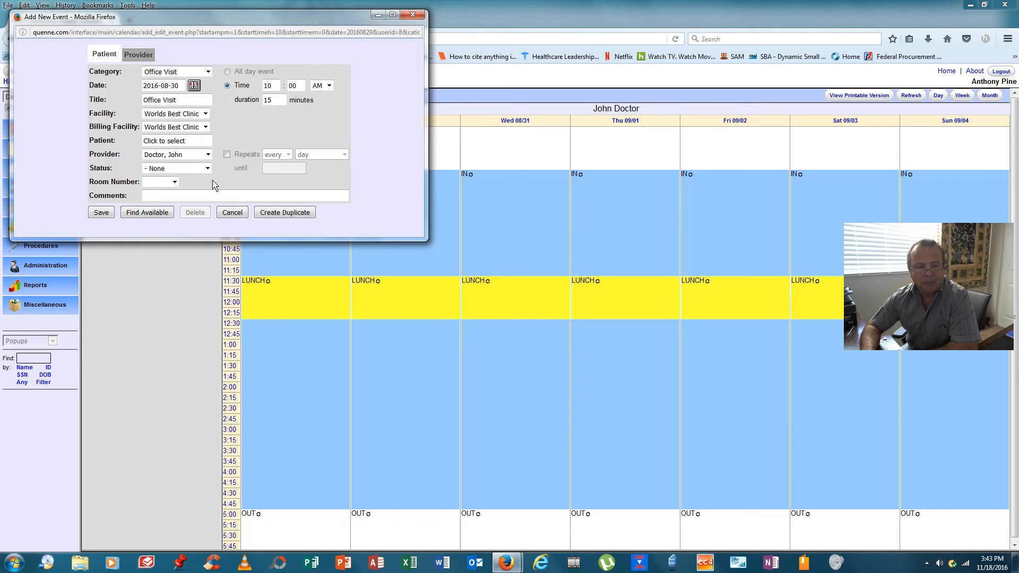
{"action": "mouse_move", "coordinate": [198, 148]}
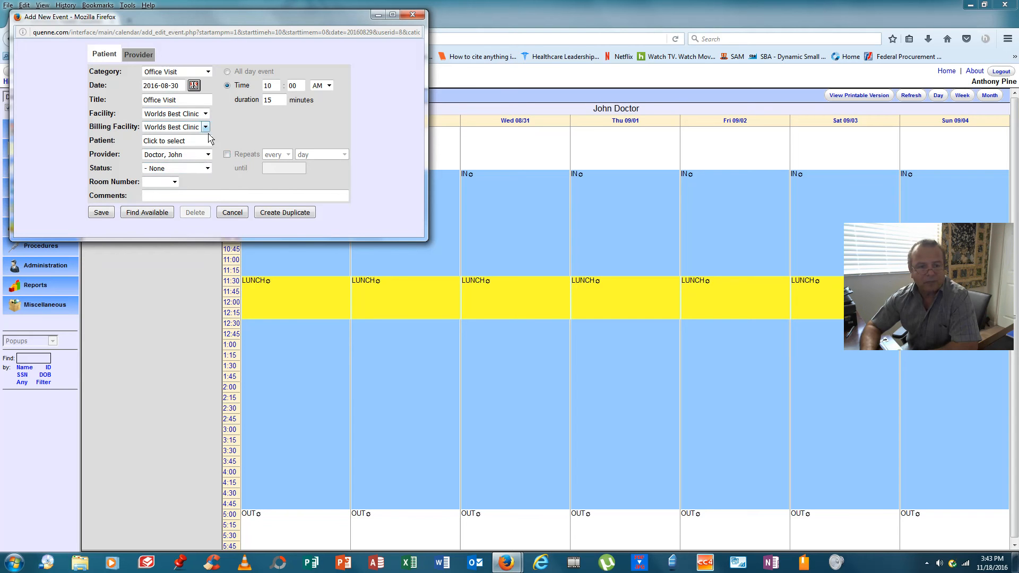
{"action": "left_click", "coordinate": [163, 141]}
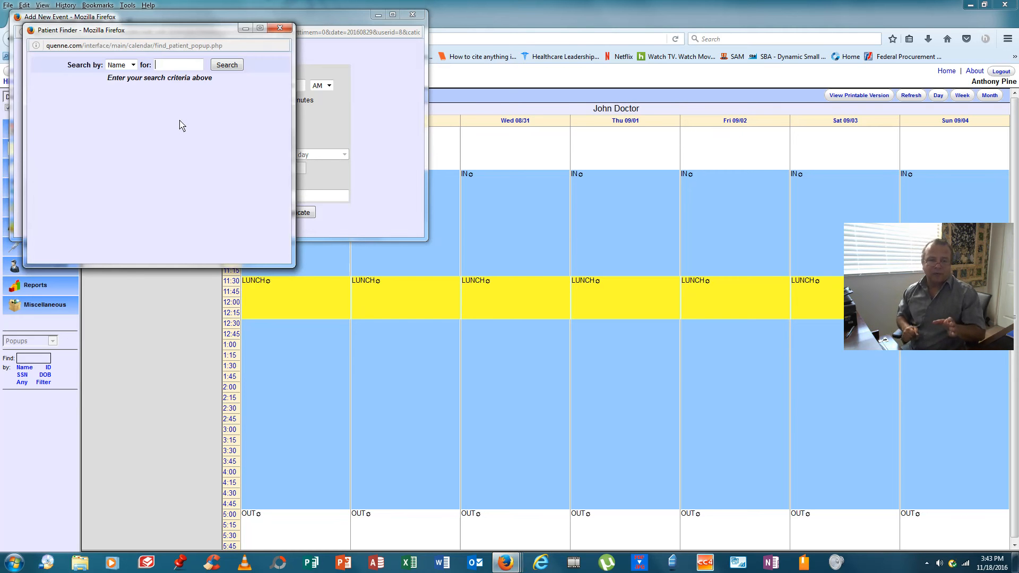
Search patients for 'ros' and pick Ross, Rick as the patient.
{"action": "type", "text": "ros"}
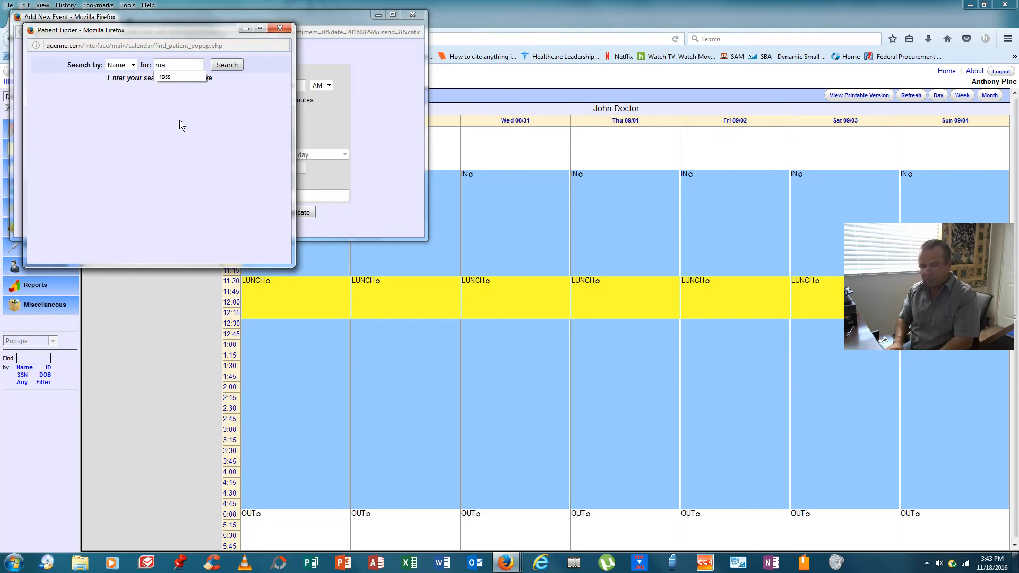
{"action": "left_click", "coordinate": [226, 65]}
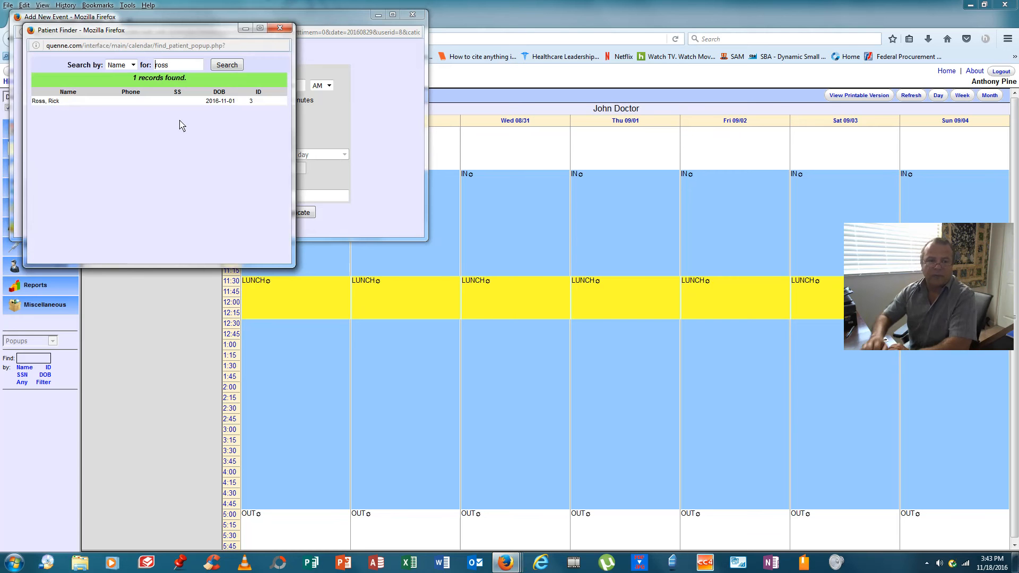
{"action": "left_click", "coordinate": [46, 101]}
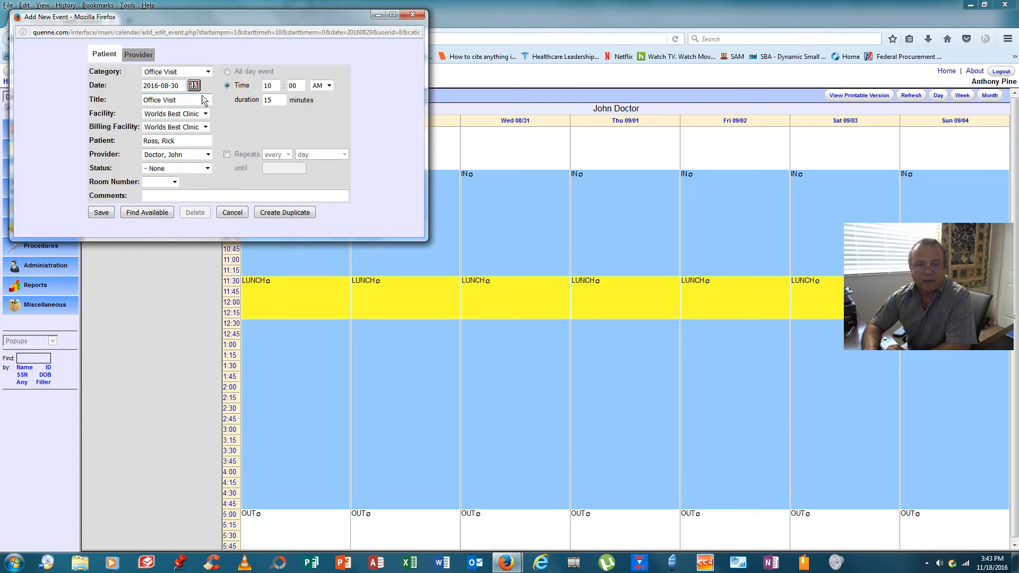
Change the visit's start hour to 9 and save the appointment.
{"action": "left_click", "coordinate": [268, 85]}
{"action": "type", "text": "9"}
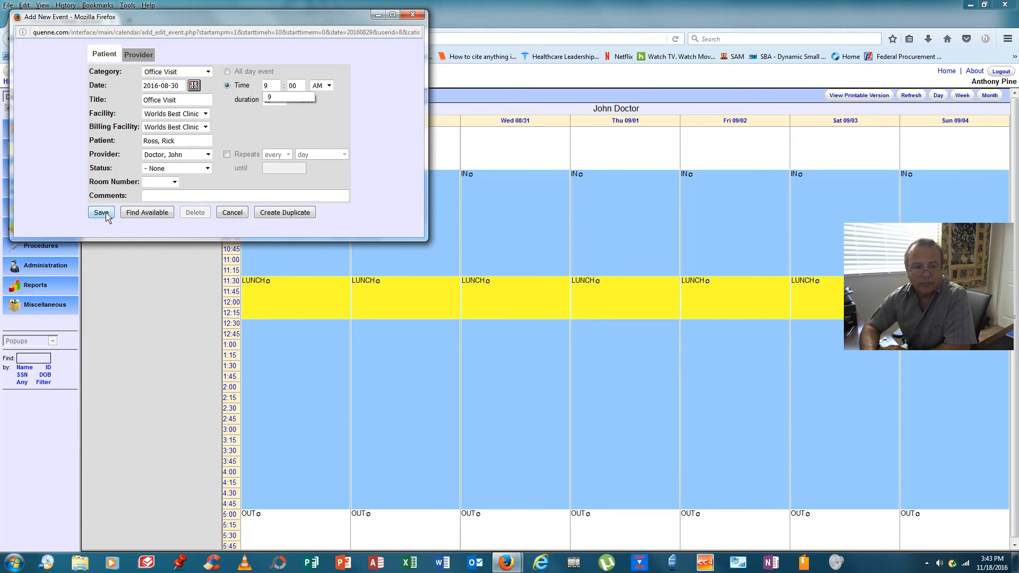
{"action": "left_click", "coordinate": [100, 211]}
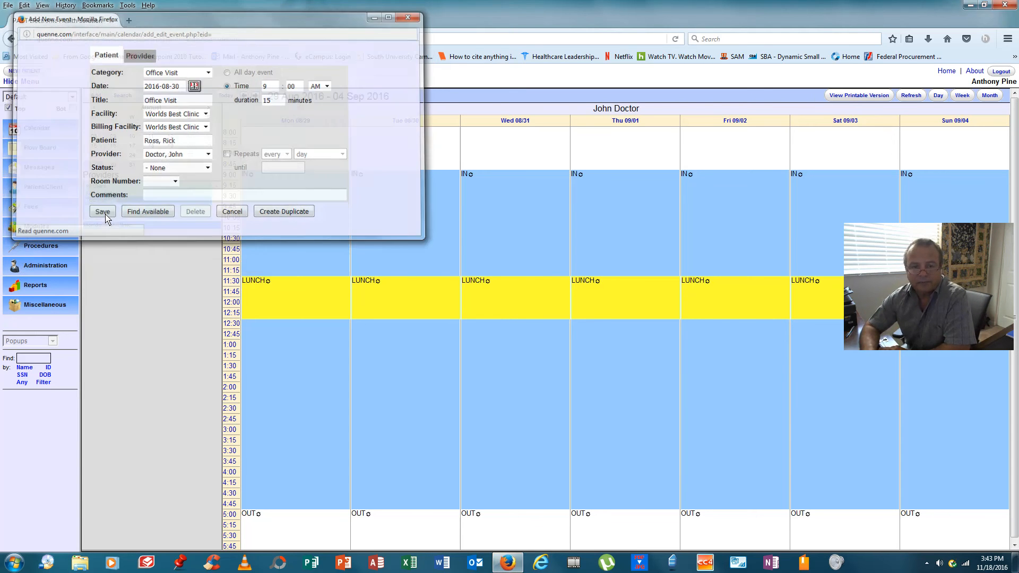
{"action": "left_click", "coordinate": [102, 211]}
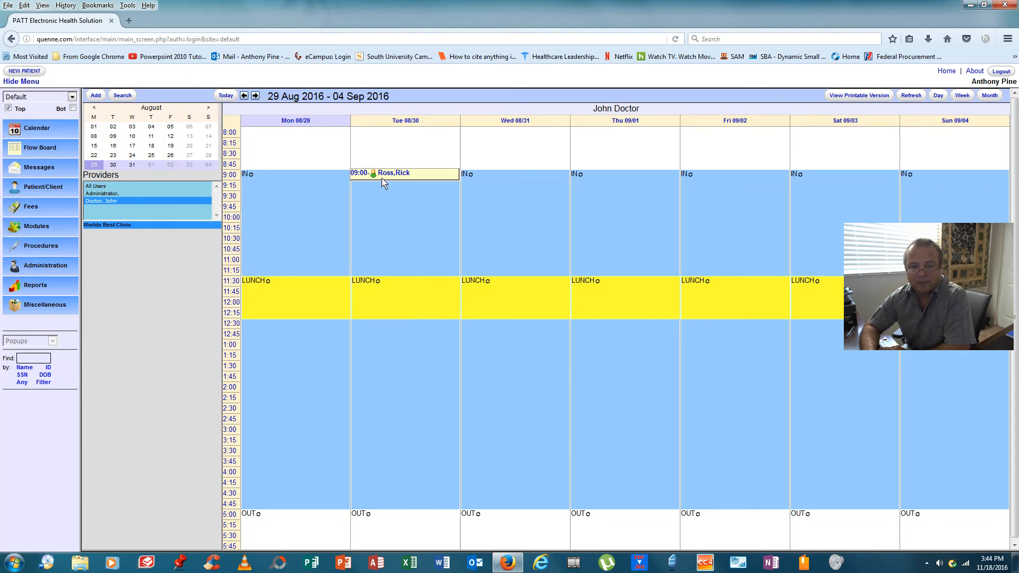
{"action": "mouse_move", "coordinate": [403, 174]}
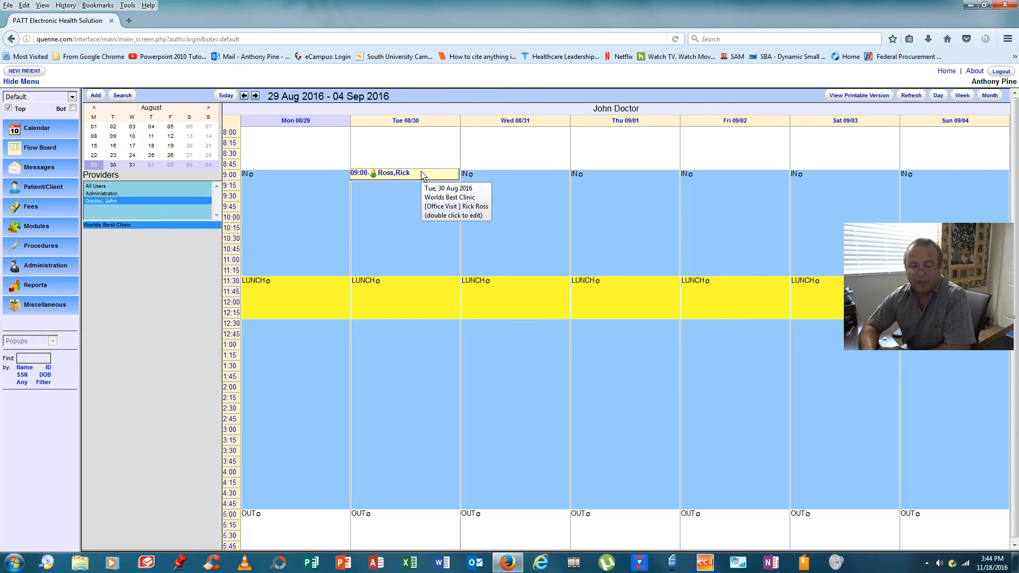
Edit Rick Ross's 9:00 appointment, set its status to Arrived, and save.
{"action": "double_click", "coordinate": [383, 174]}
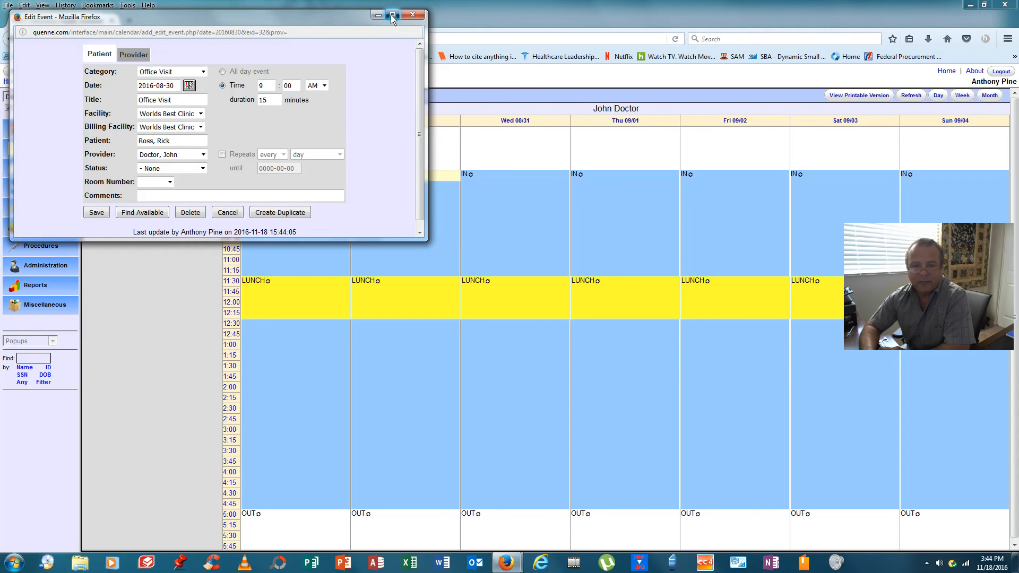
{"action": "left_click", "coordinate": [392, 14]}
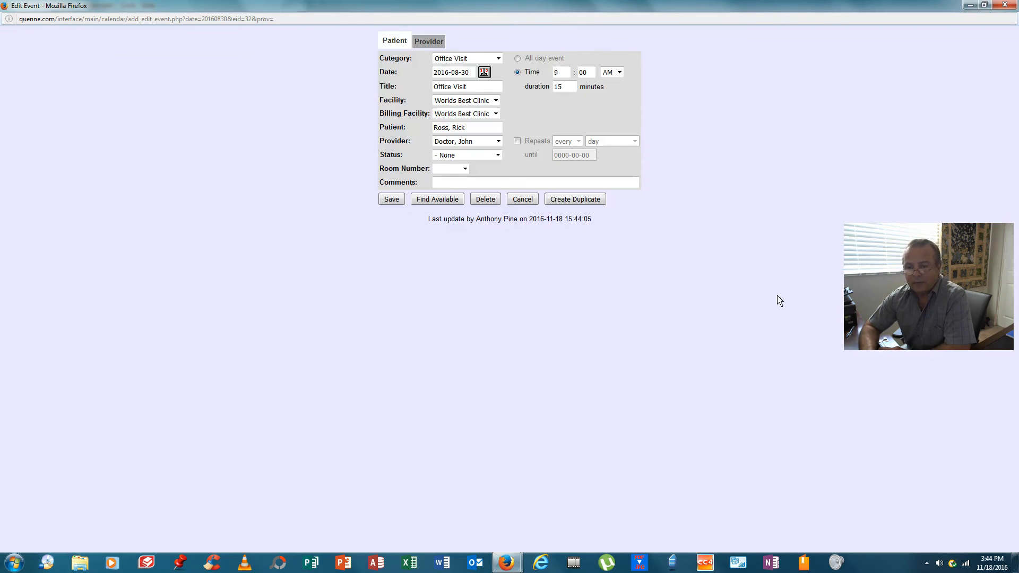
{"action": "mouse_move", "coordinate": [769, 284]}
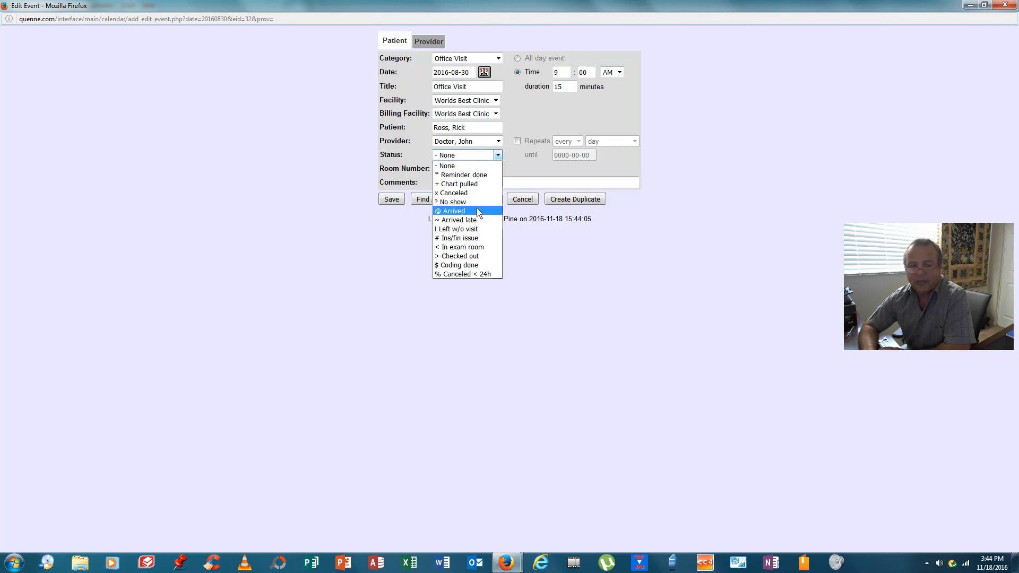
{"action": "left_click", "coordinate": [451, 210]}
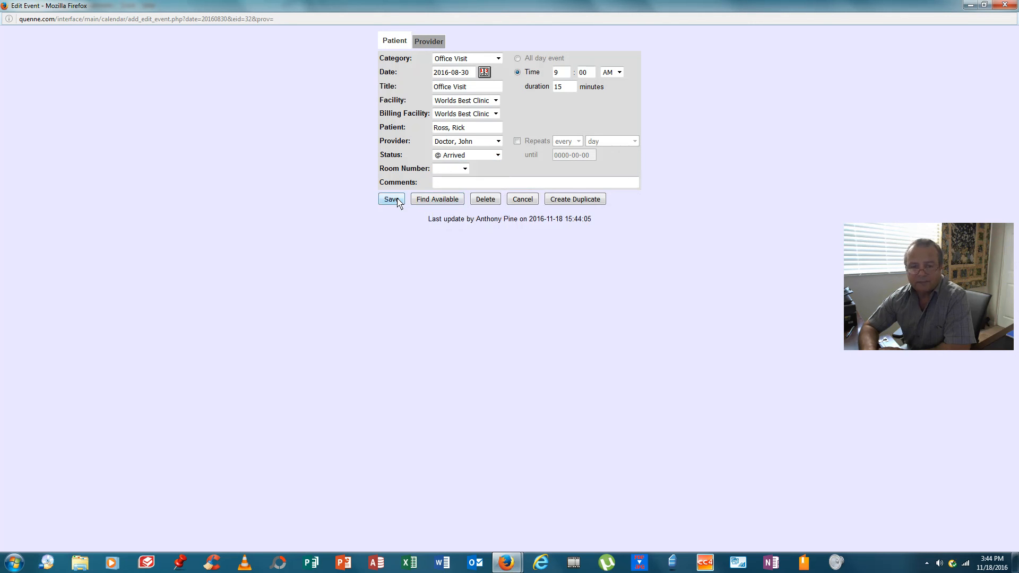
{"action": "left_click", "coordinate": [390, 199]}
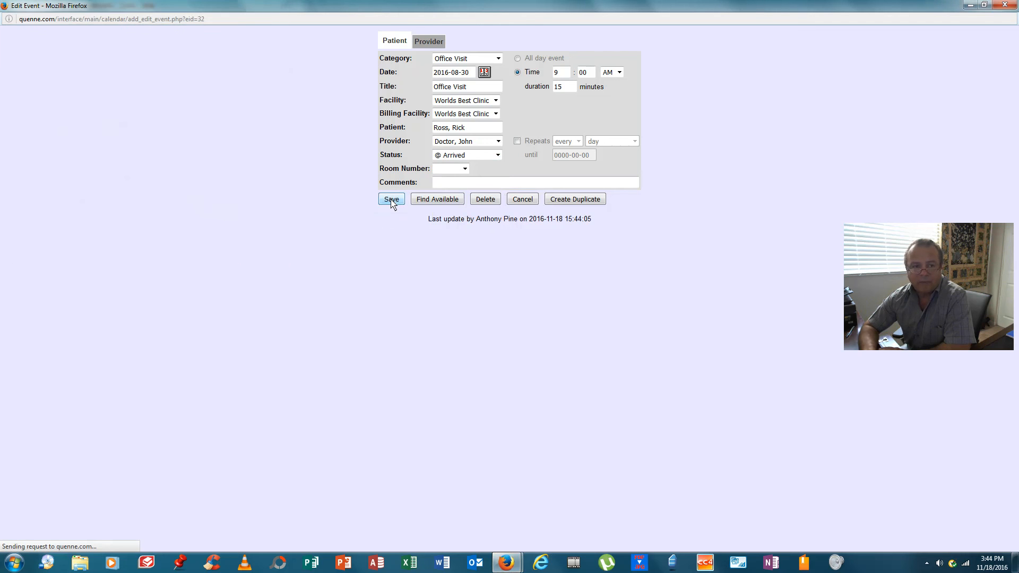
{"action": "left_click", "coordinate": [390, 200]}
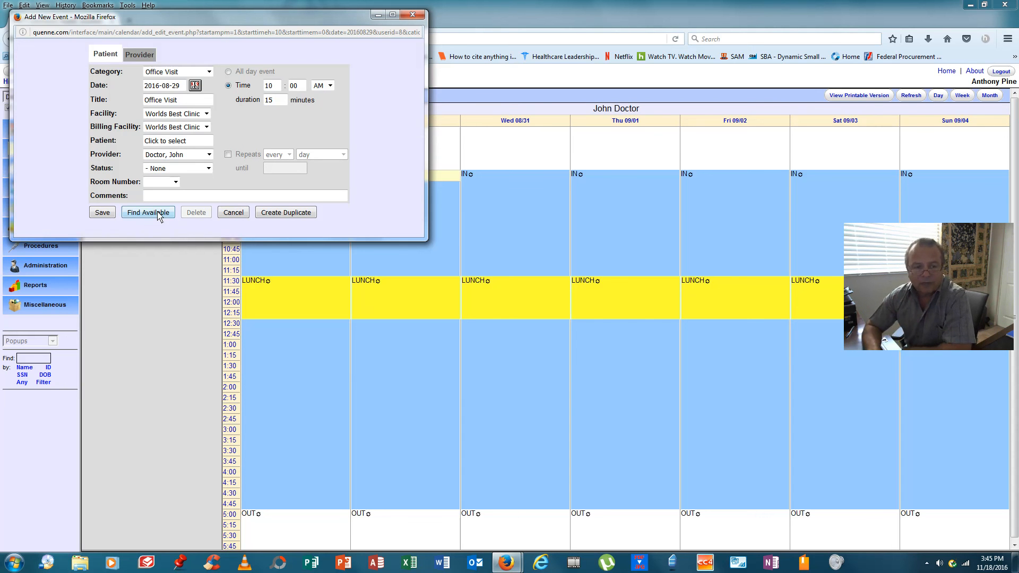
{"action": "left_click", "coordinate": [148, 211]}
{"action": "type", "text": "3"}
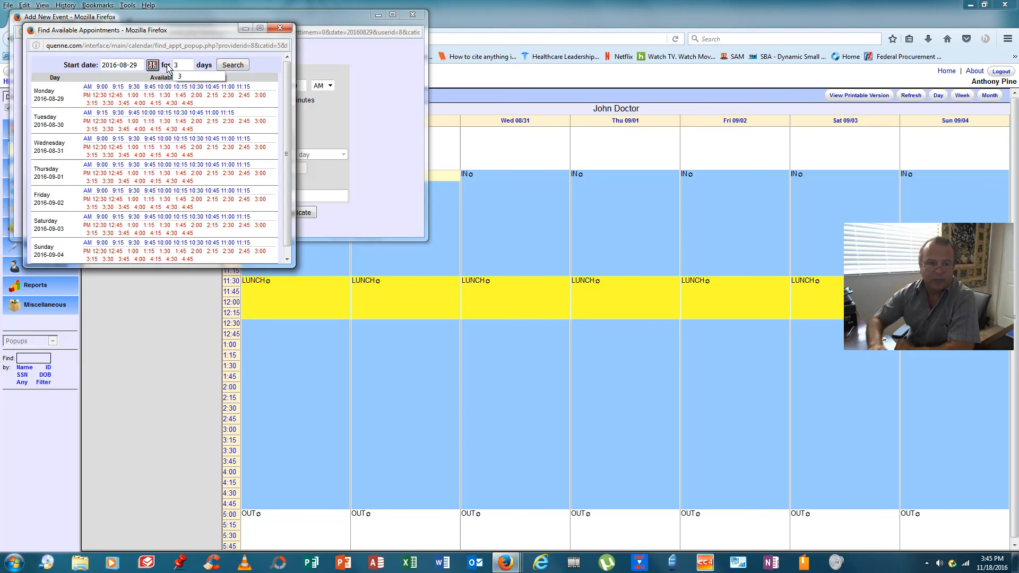
{"action": "left_click", "coordinate": [232, 65]}
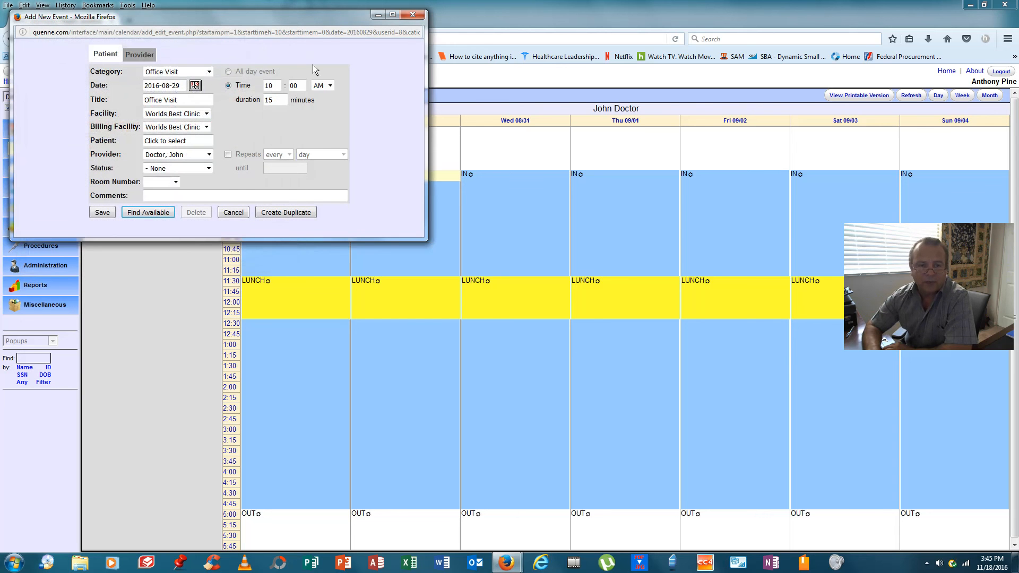
Cancel the blank 29 August Office Visit form without saving.
{"action": "left_click", "coordinate": [233, 211]}
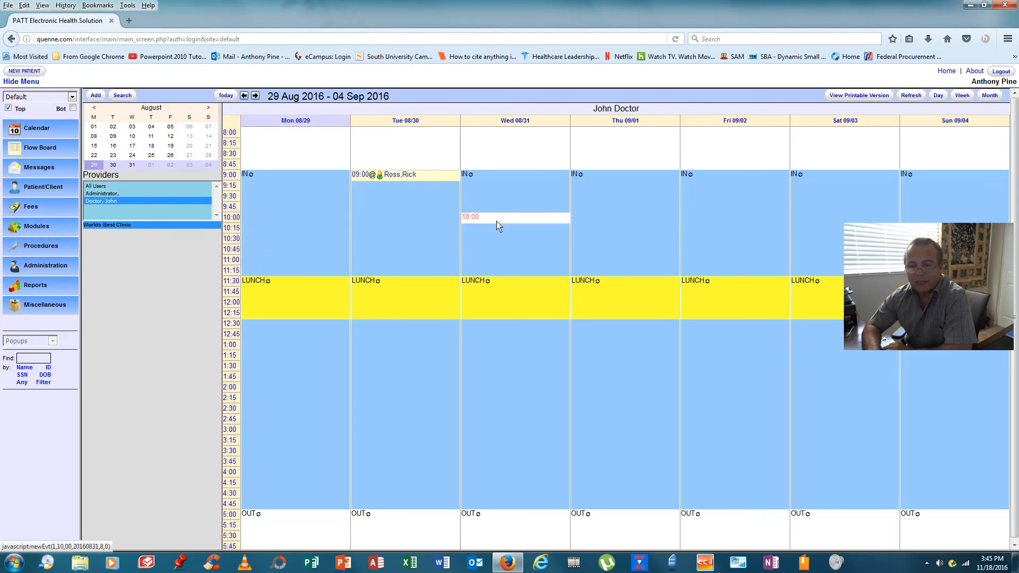
{"action": "mouse_move", "coordinate": [516, 216]}
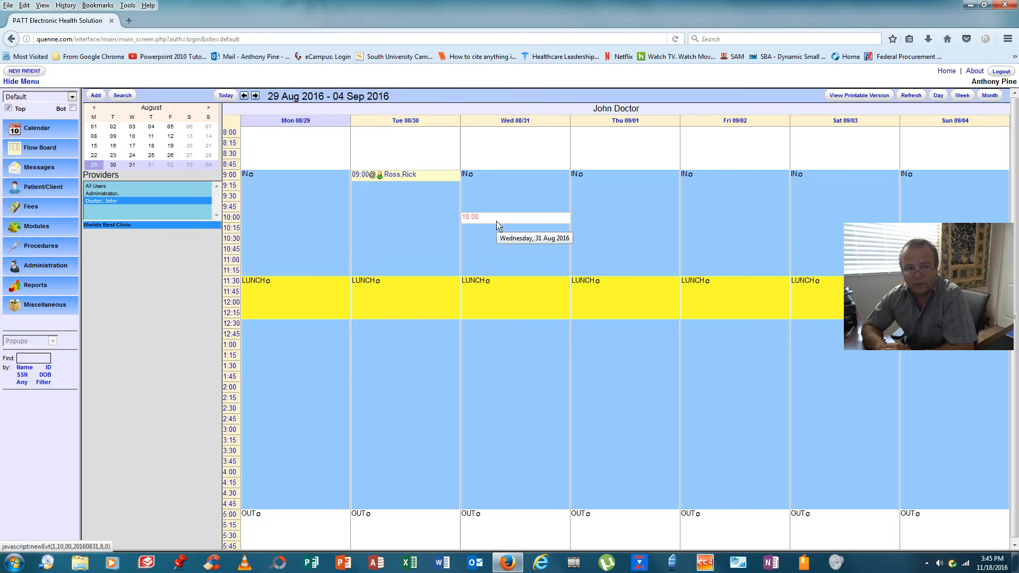